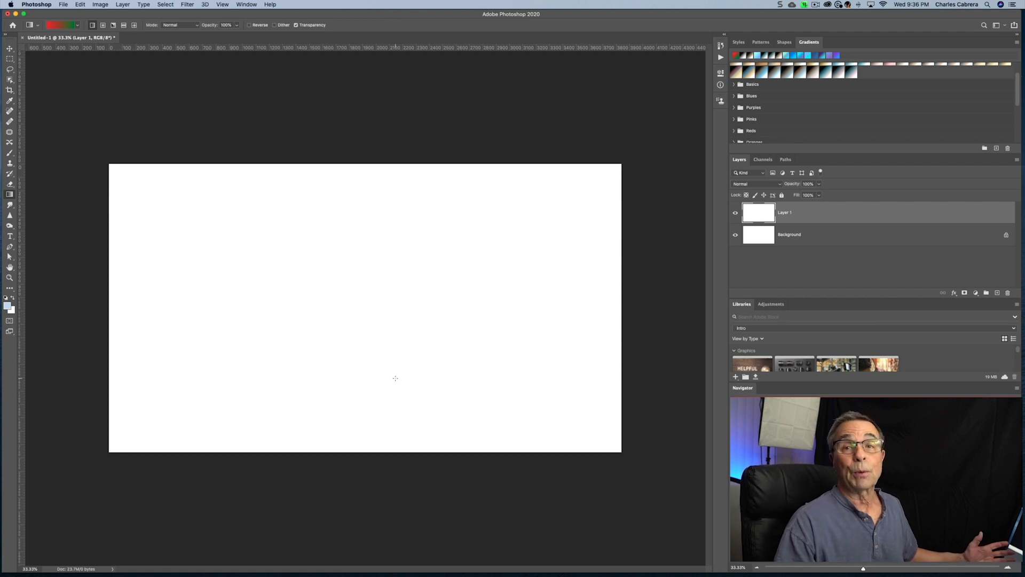
mouse_move(10, 195)
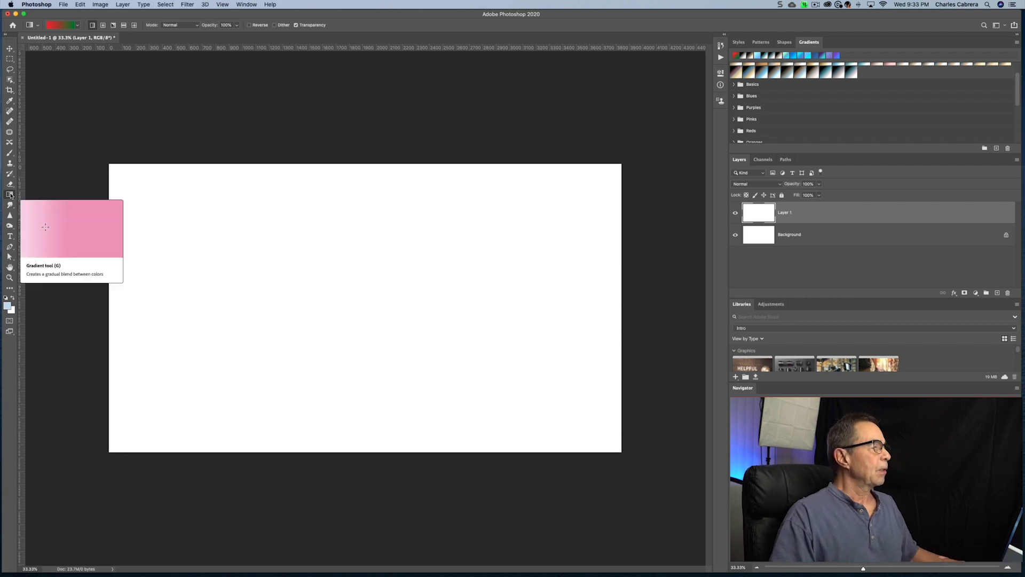
mouse_move(103, 228)
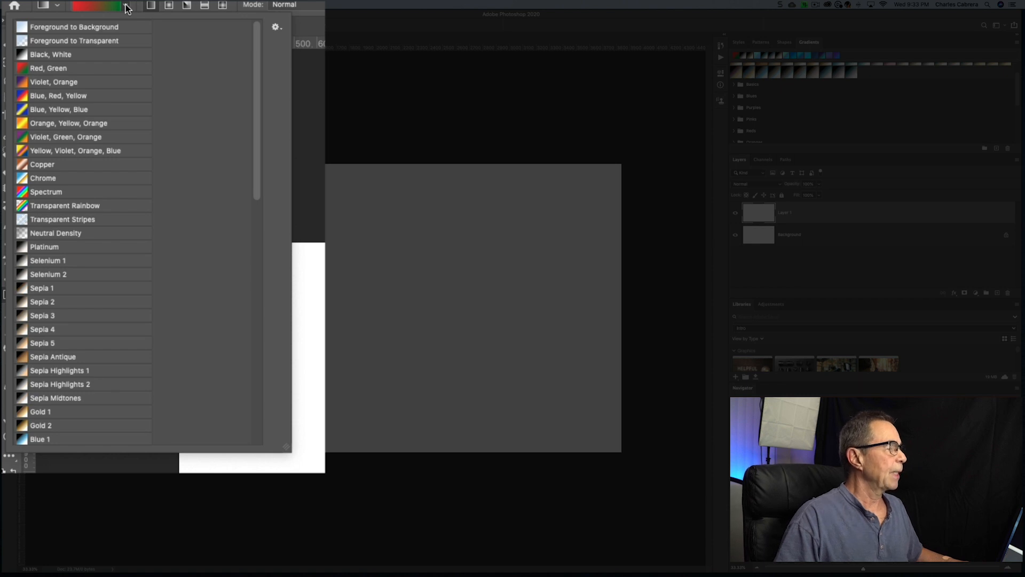
mouse_move(117, 85)
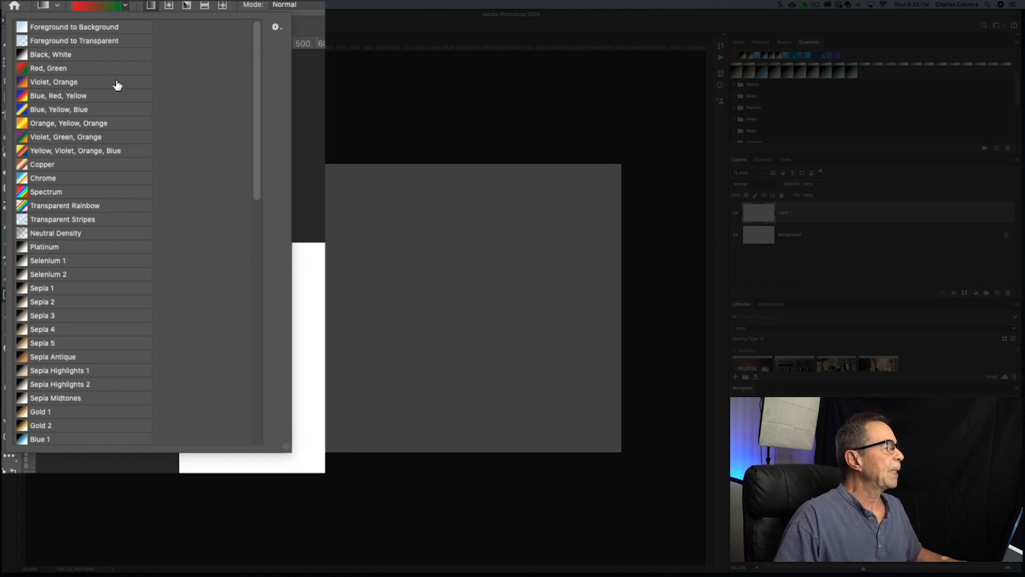
Scroll through the expanded gradient preset folders down to the end of the list
scroll(down, 3)
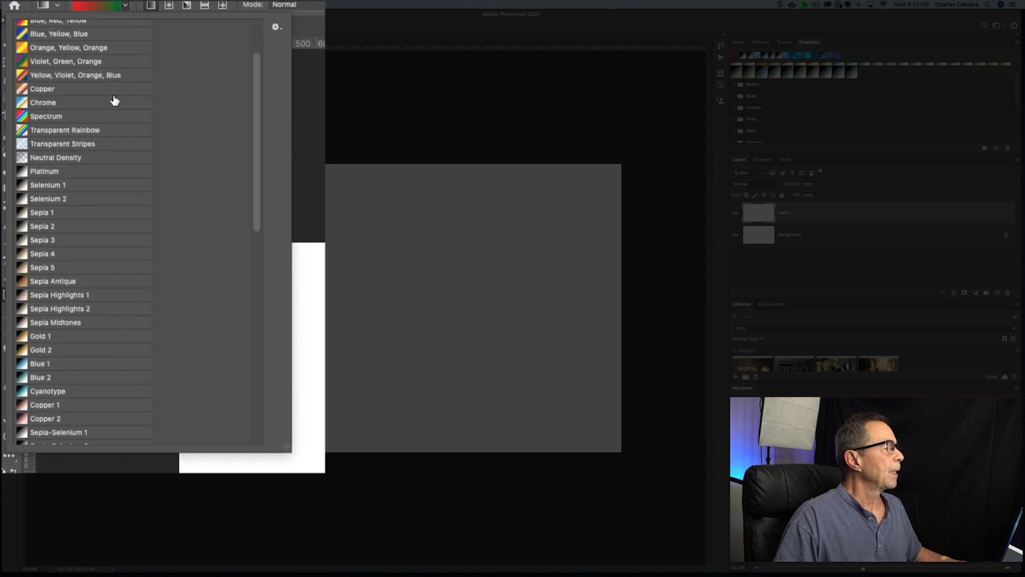
scroll(down, 3)
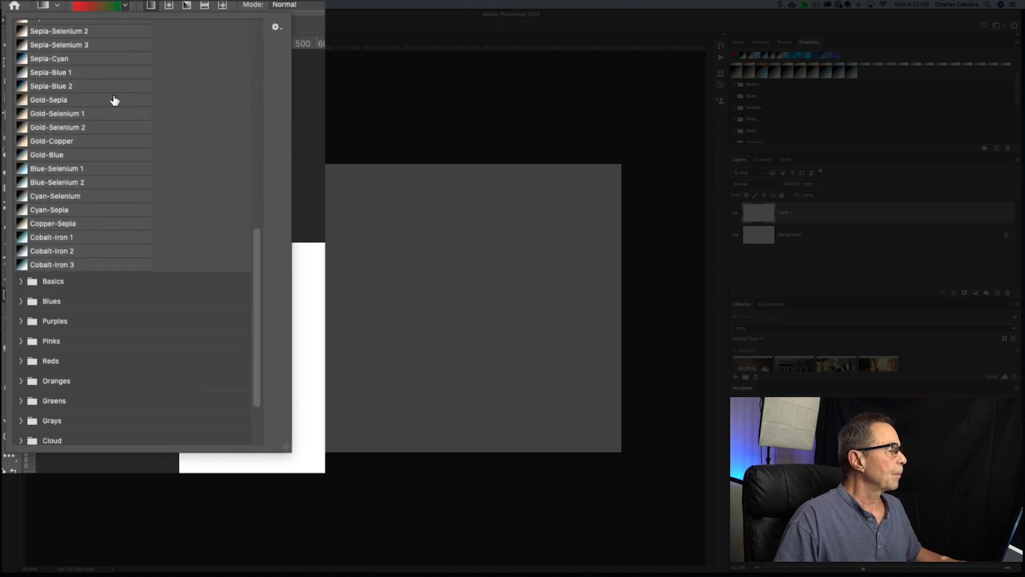
scroll(down, 3)
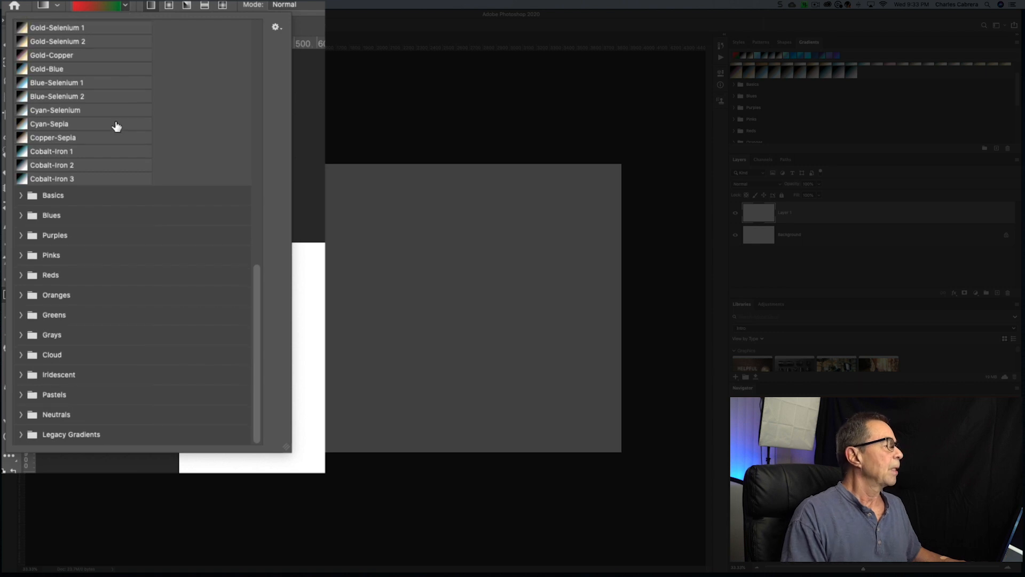
mouse_move(38, 199)
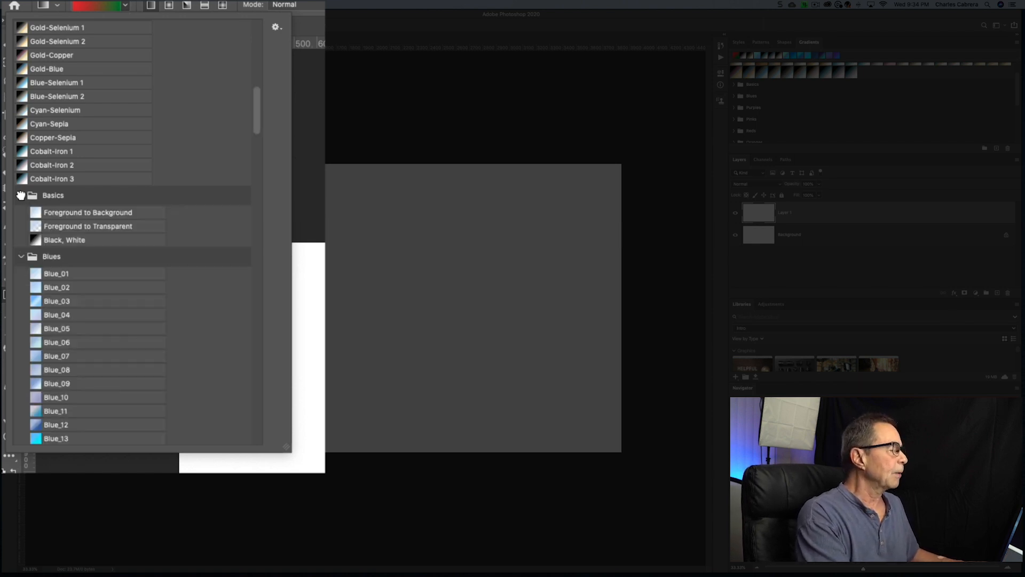
mouse_move(111, 276)
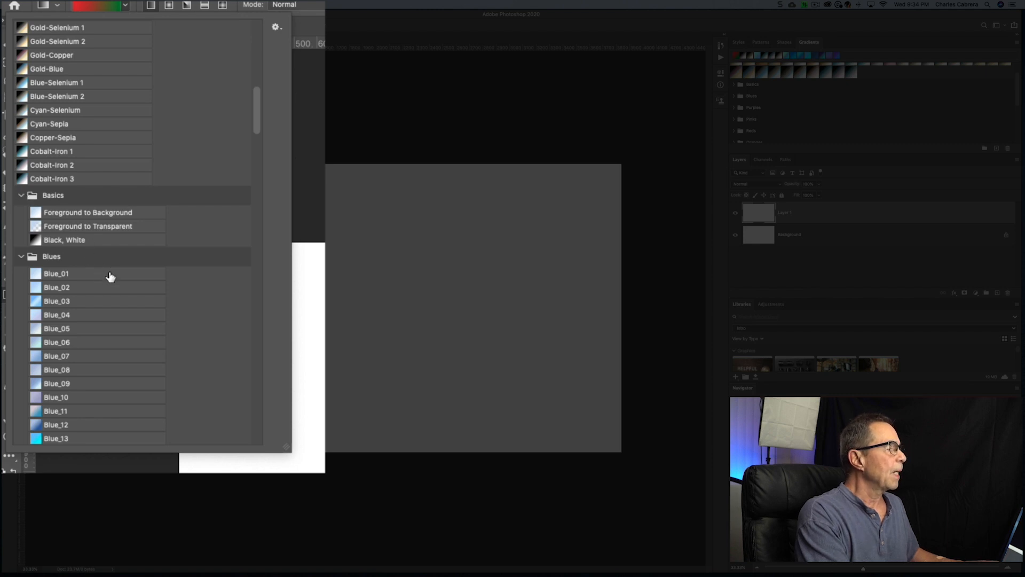
scroll(down, 3)
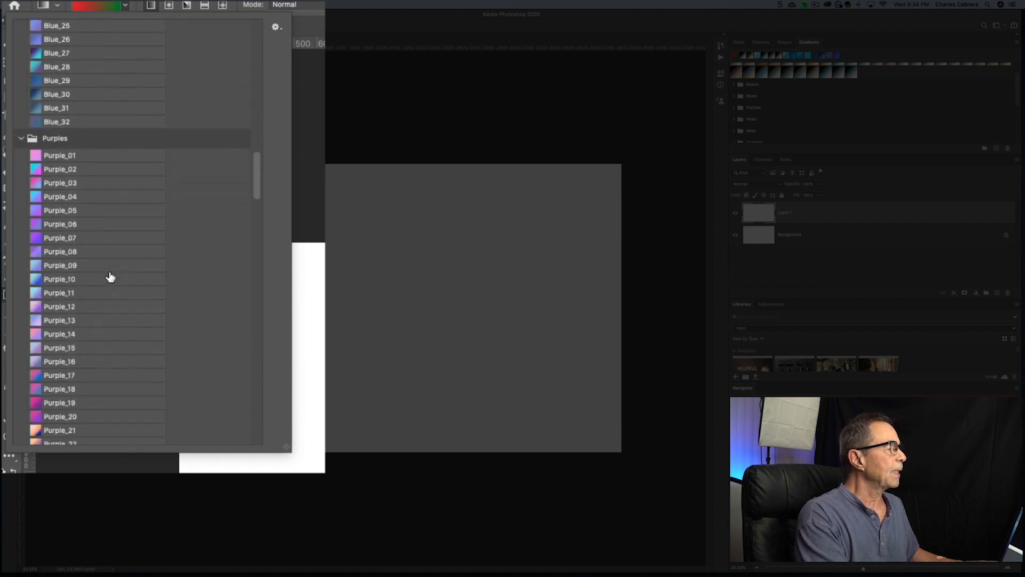
scroll(down, 3)
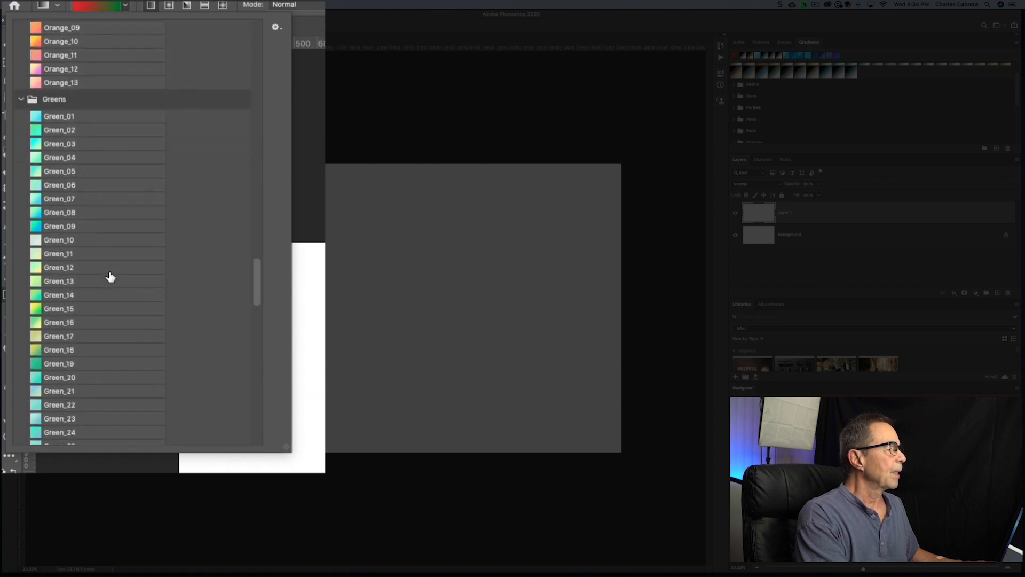
scroll(down, 3)
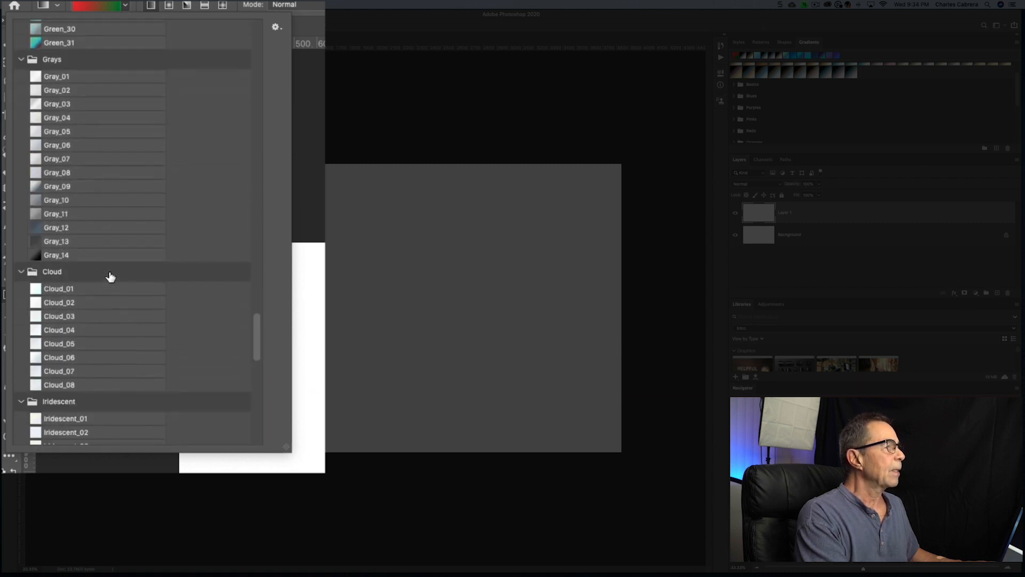
scroll(down, 3)
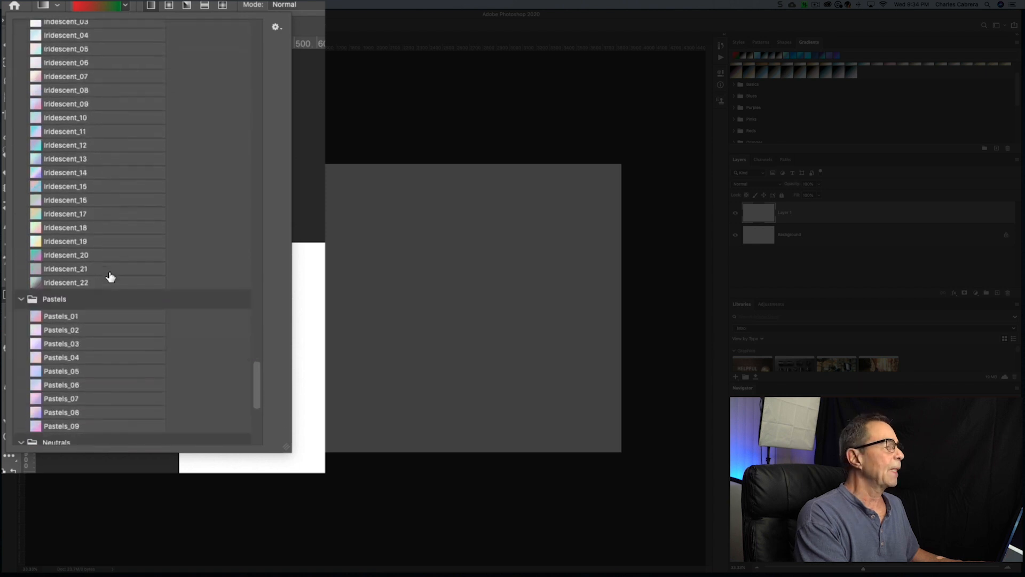
scroll(down, 3)
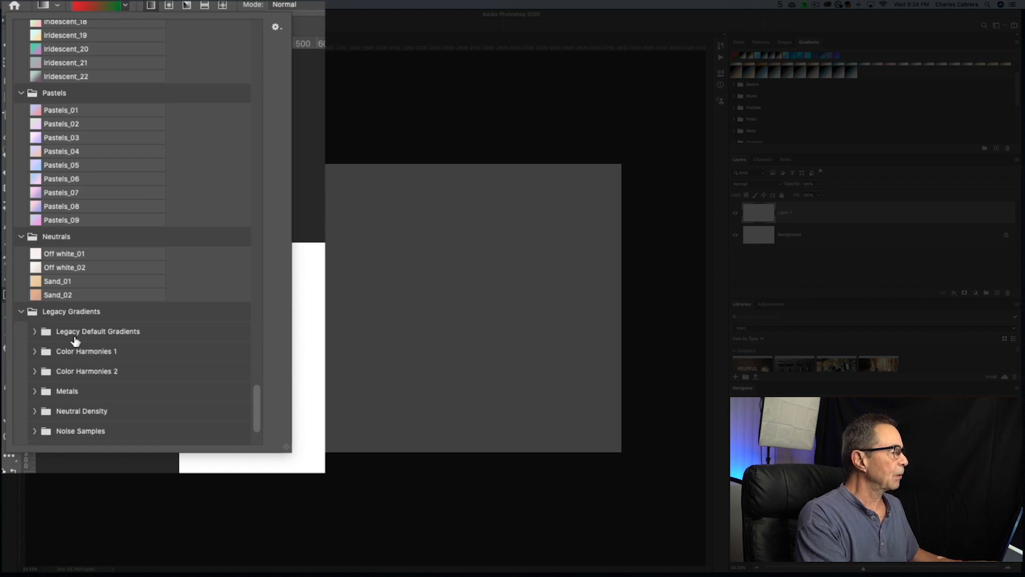
scroll(down, 3)
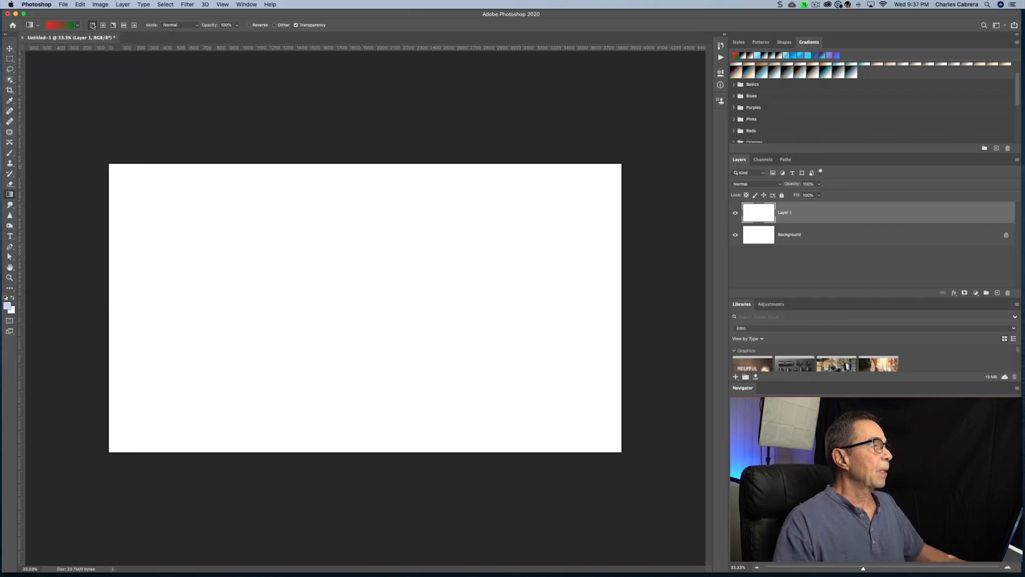
mouse_move(93, 47)
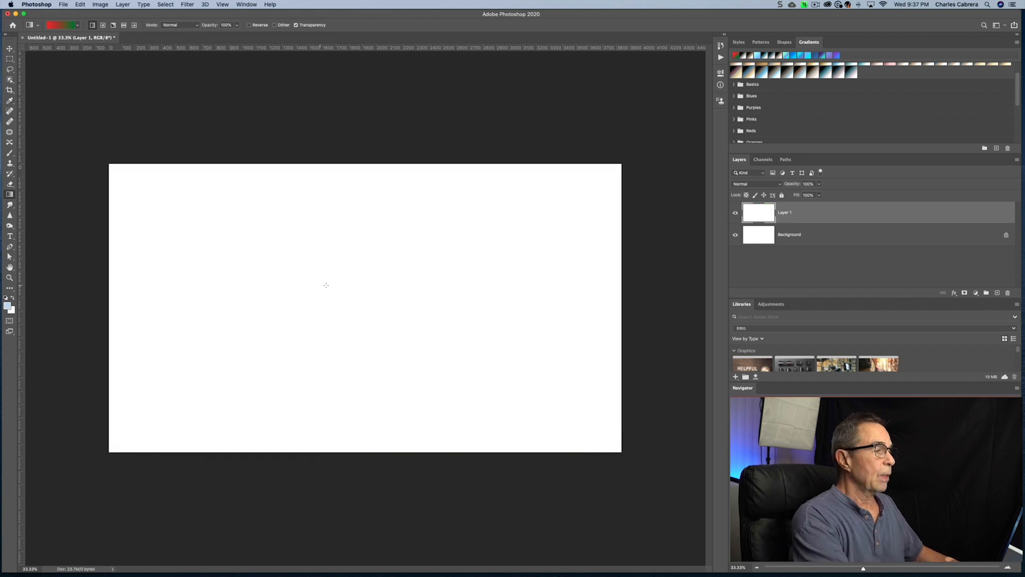
mouse_move(330, 285)
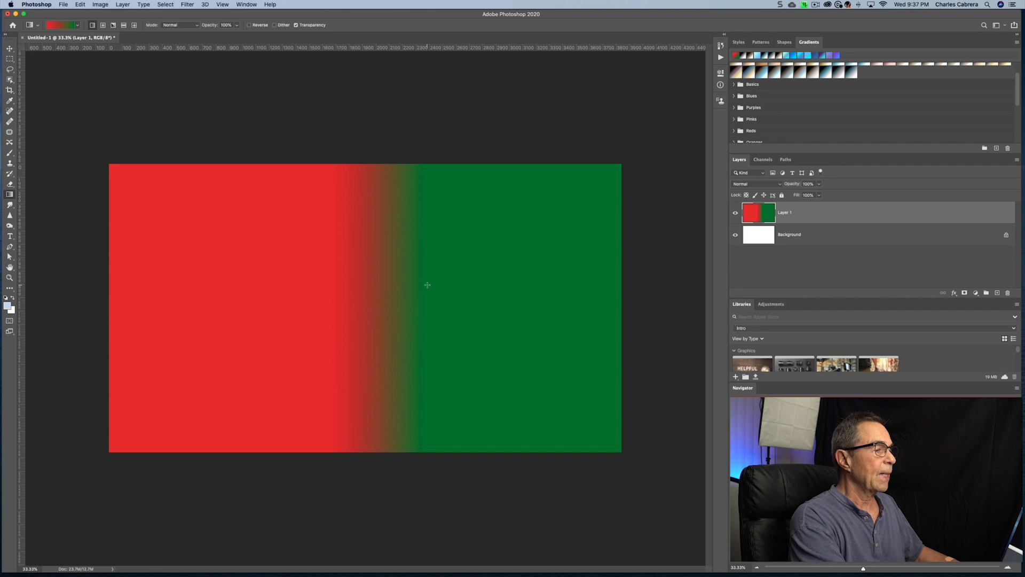
mouse_move(325, 207)
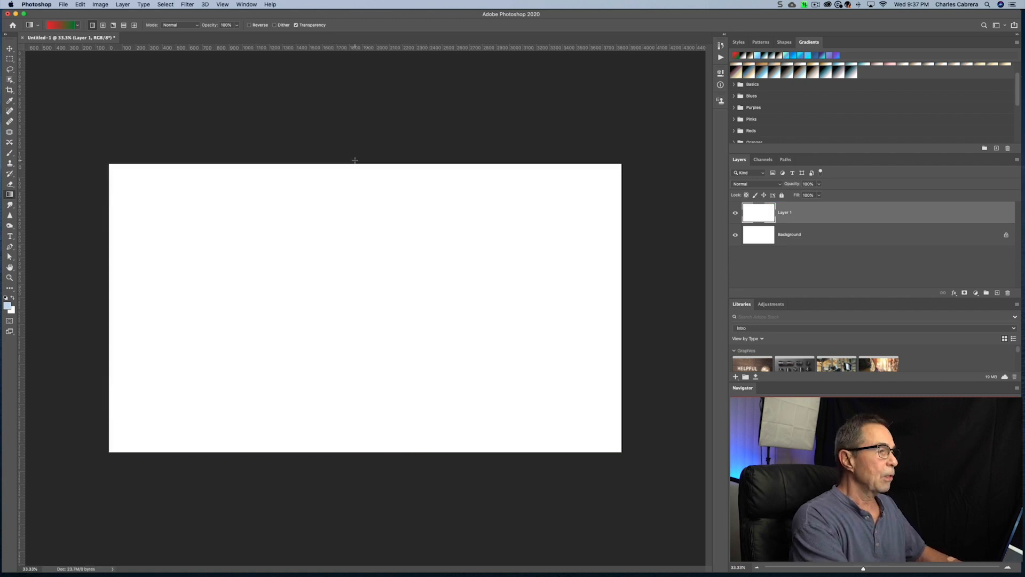
mouse_move(358, 472)
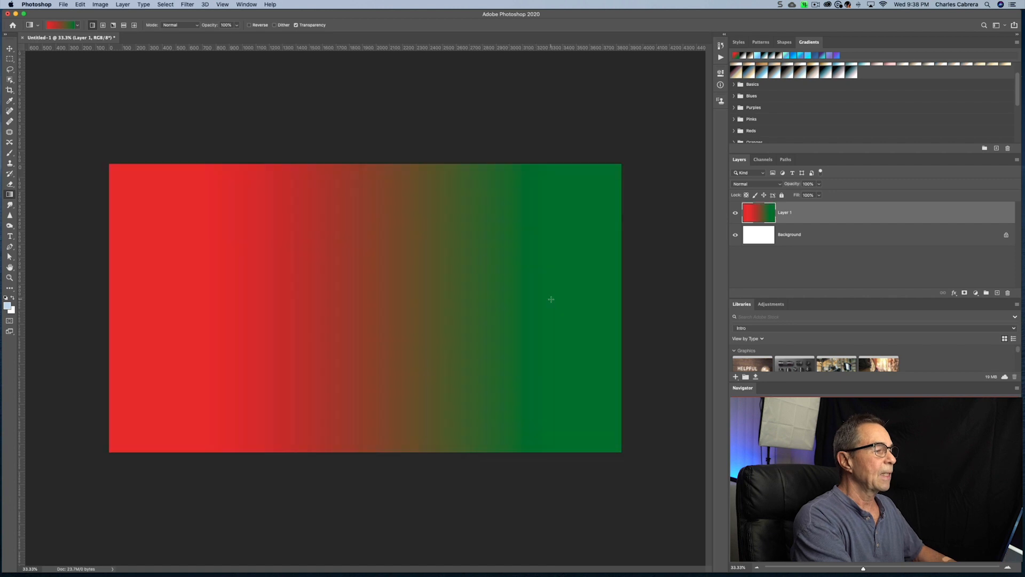
mouse_move(139, 216)
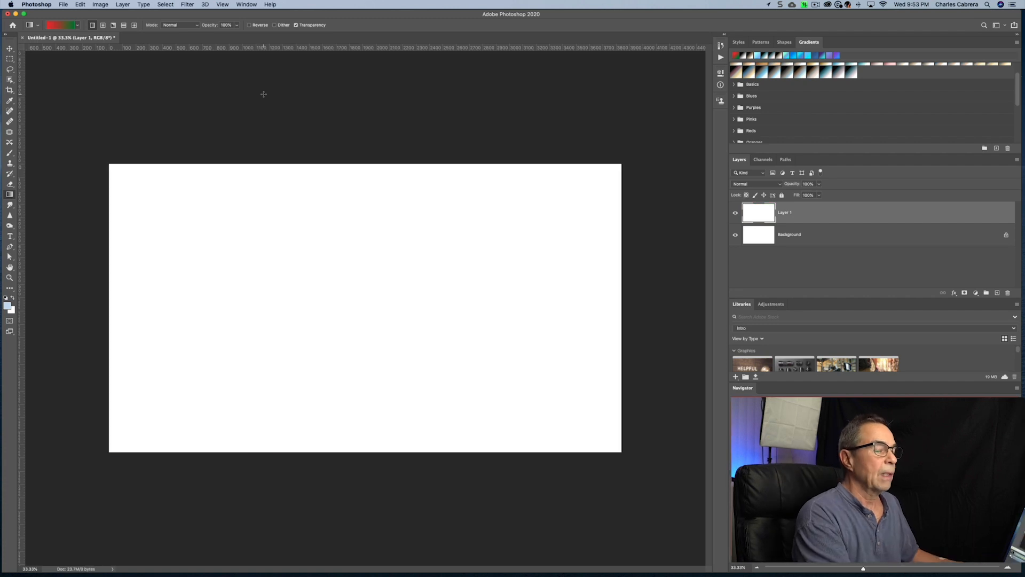
mouse_move(254, 91)
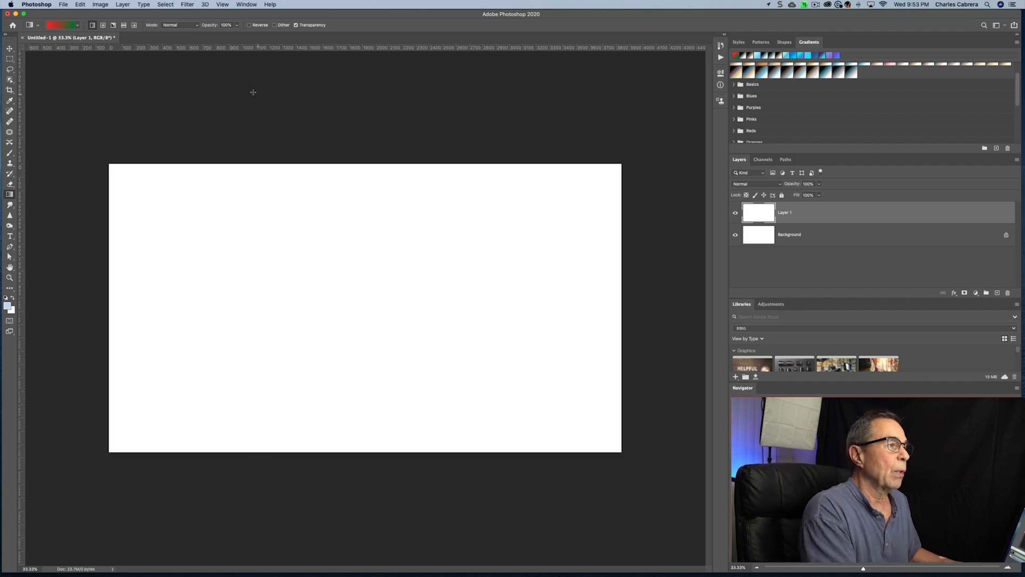
mouse_move(148, 108)
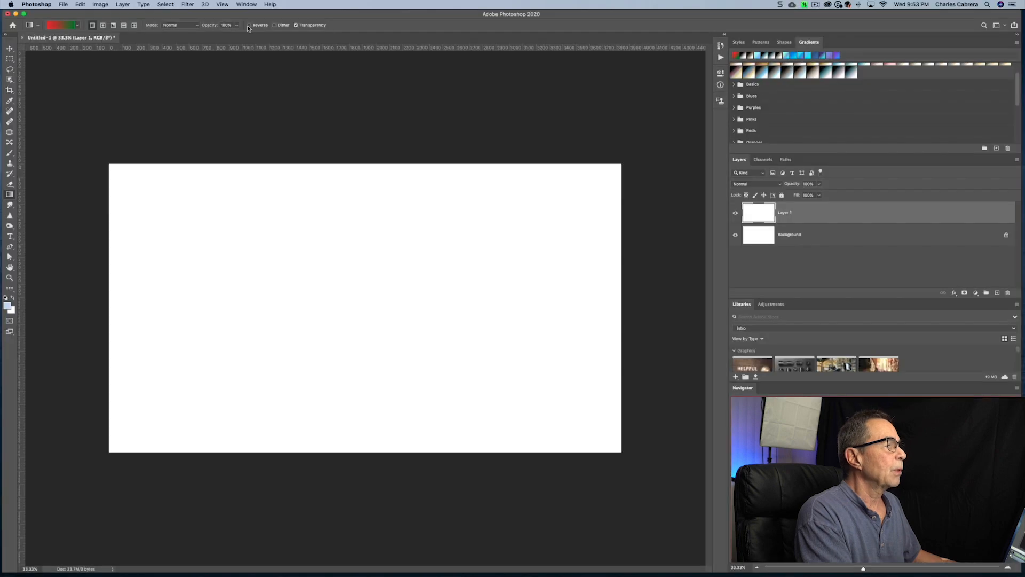
mouse_move(71, 62)
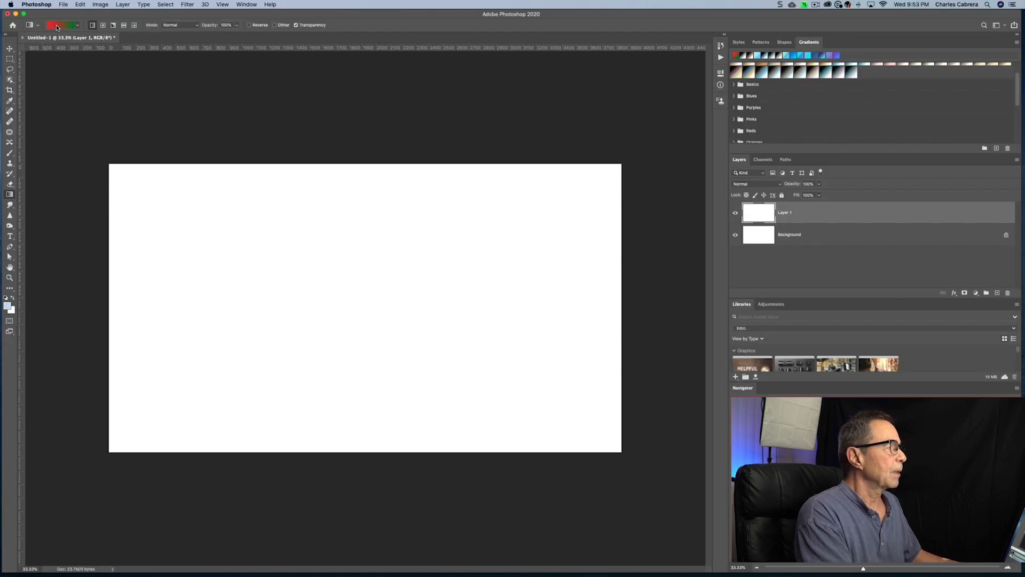
mouse_move(60, 25)
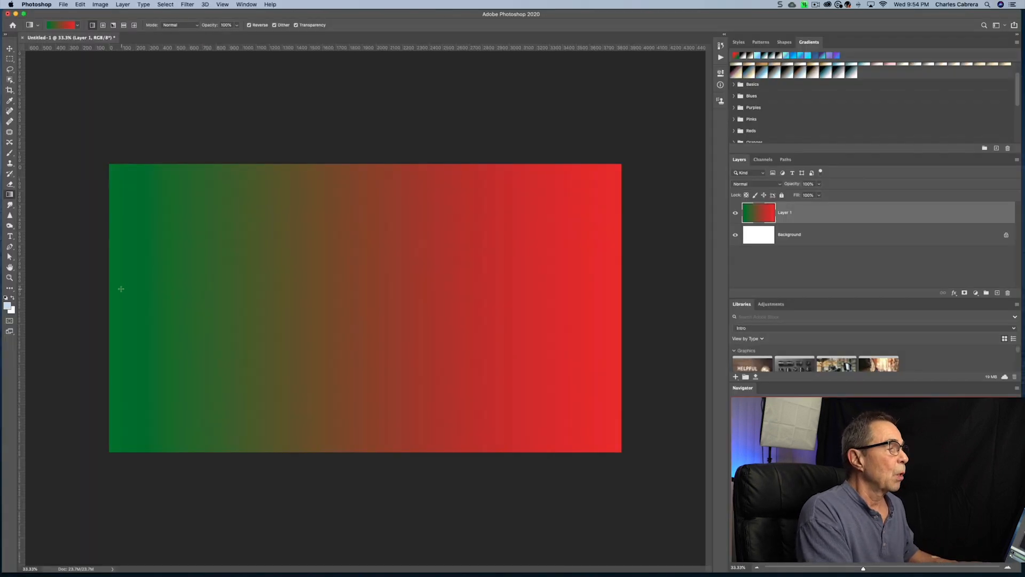
mouse_move(107, 285)
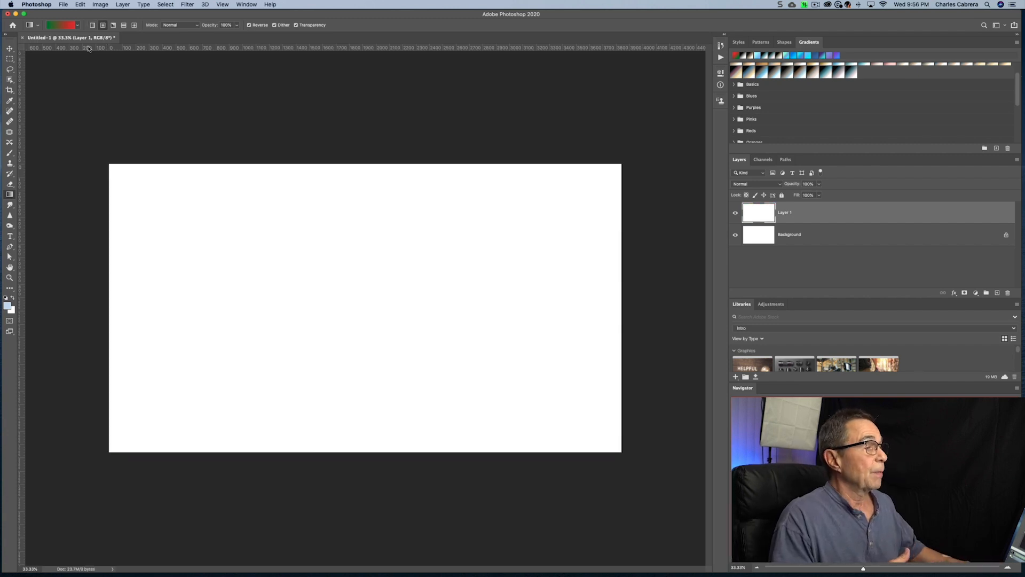
mouse_move(324, 280)
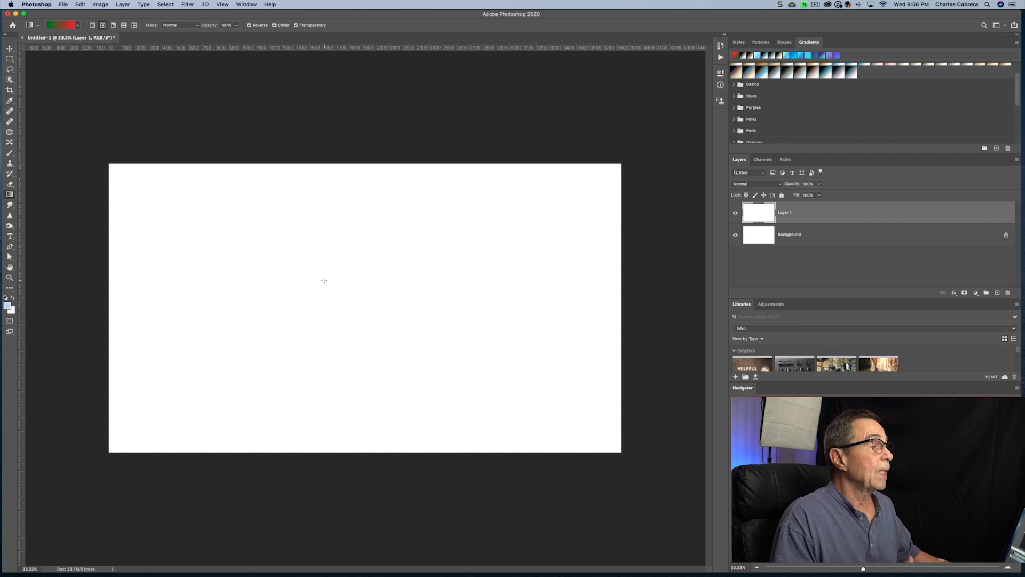
mouse_move(168, 295)
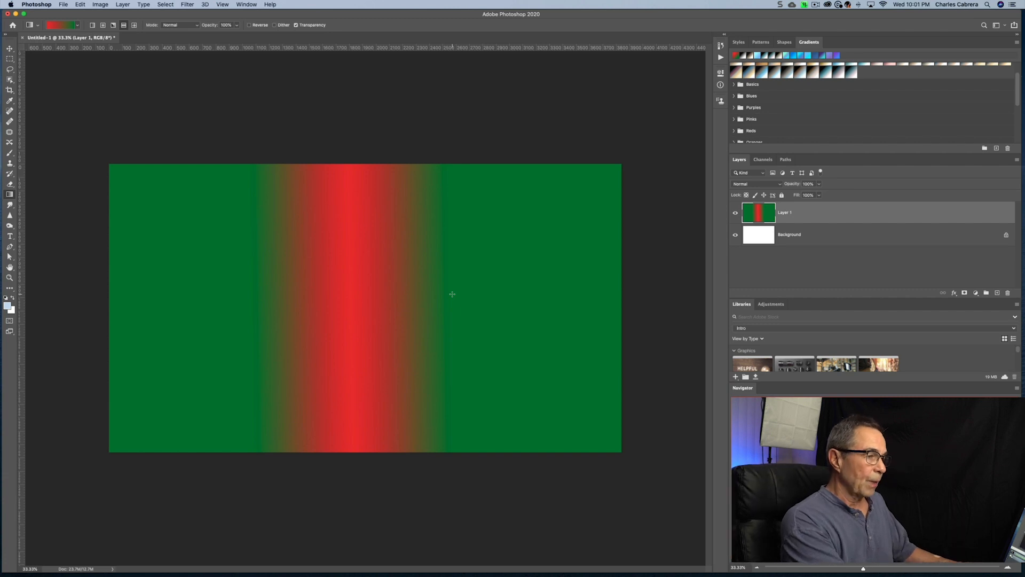
mouse_move(364, 308)
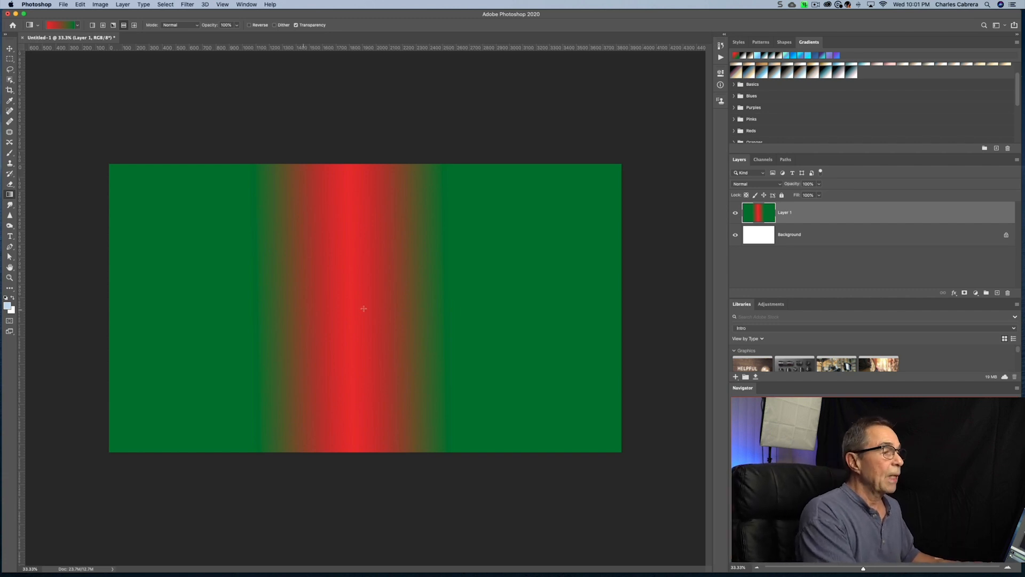
Clear the layer's content, leaving the black GRADIENT text over a white background
key(Delete)
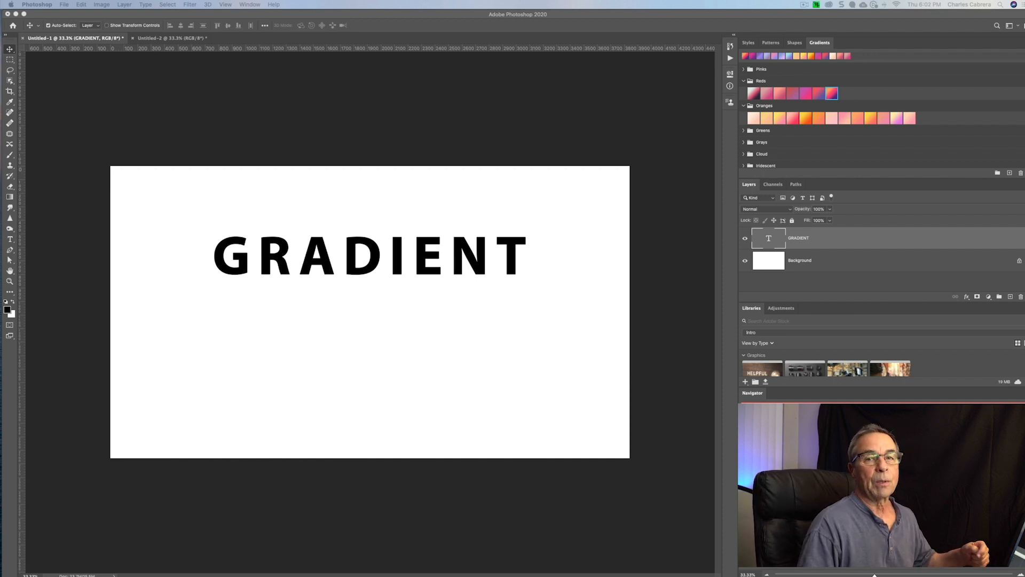
Select the Gradient Tool, expand every gradient preset group, and scroll down to Legacy Gradients
click(10, 197)
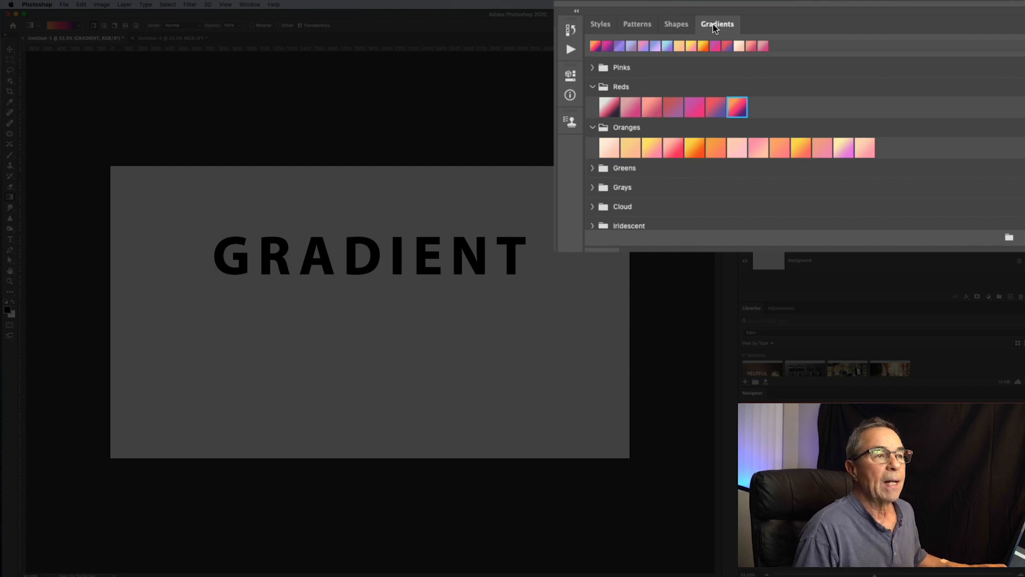
scroll(up, 3)
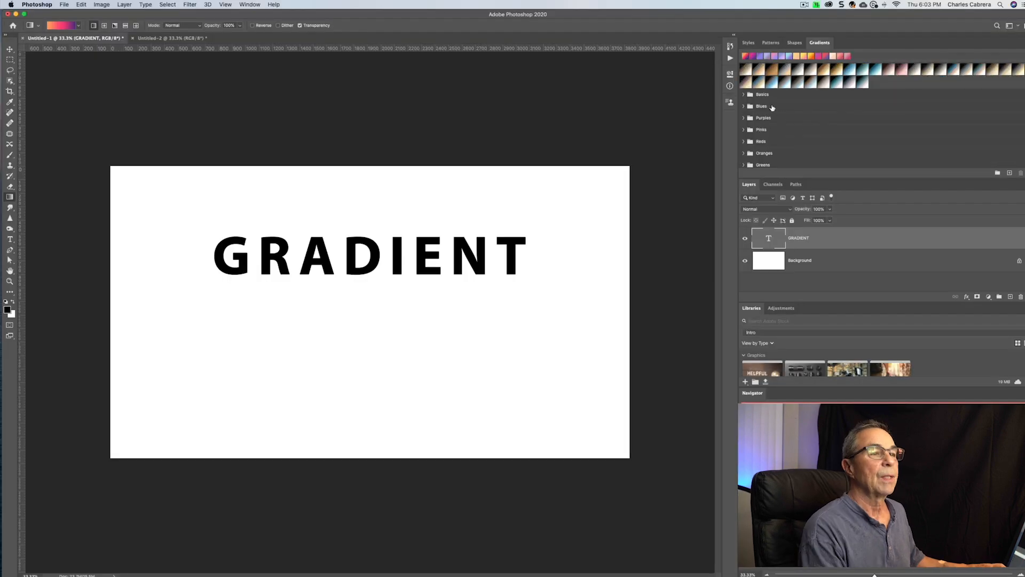
click(744, 105)
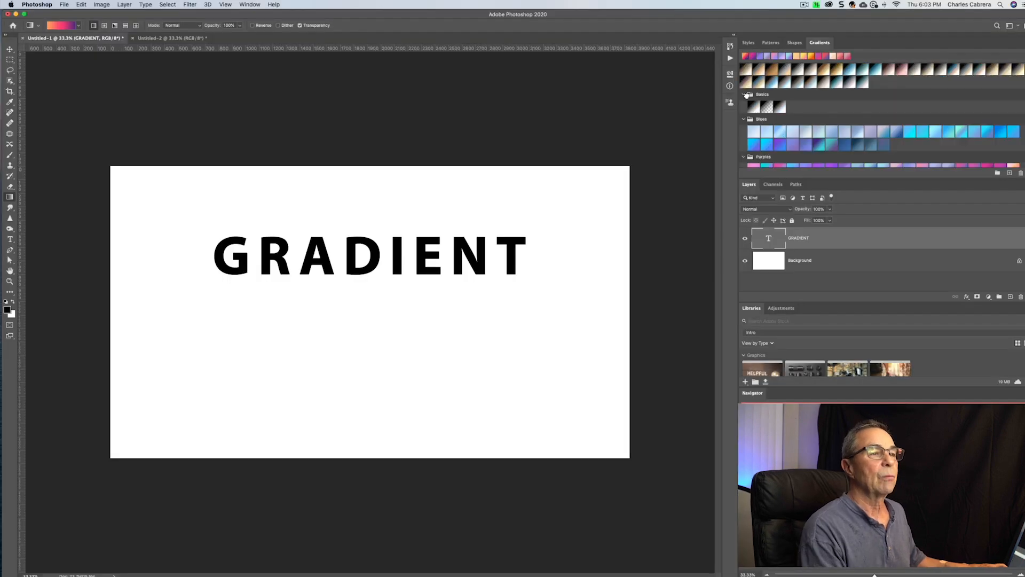
scroll(down, 3)
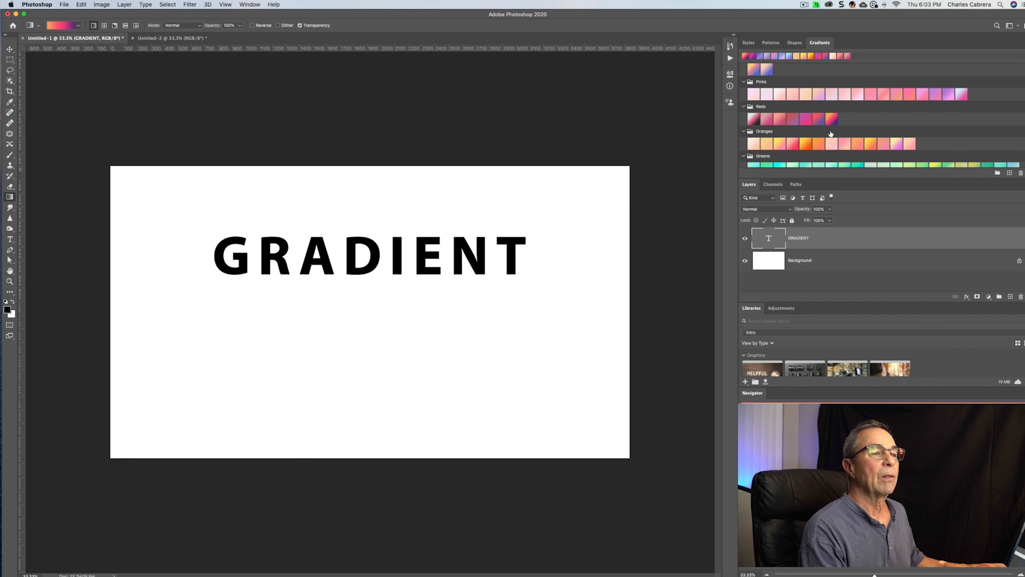
scroll(down, 3)
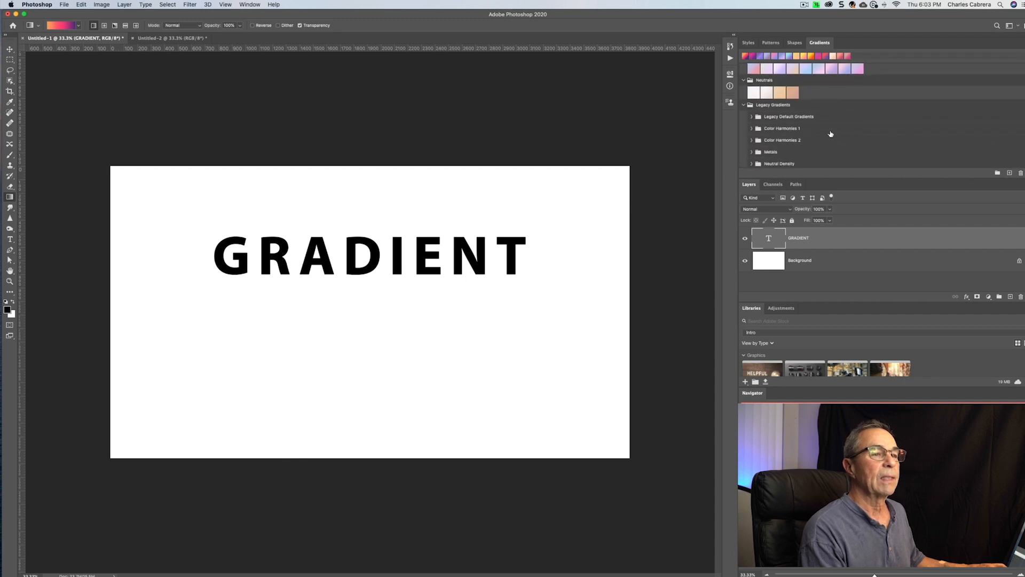
mouse_move(778, 113)
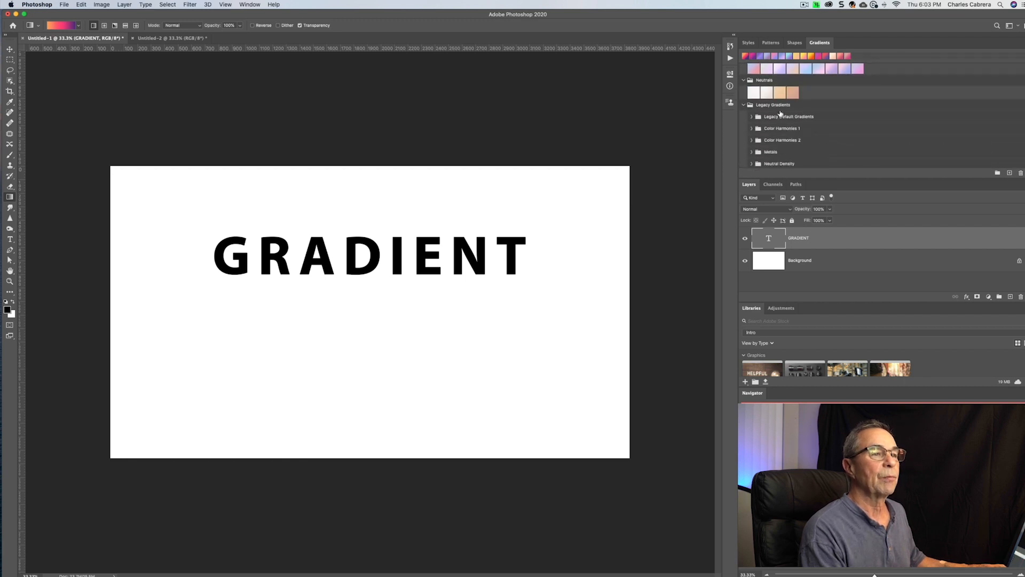
mouse_move(778, 108)
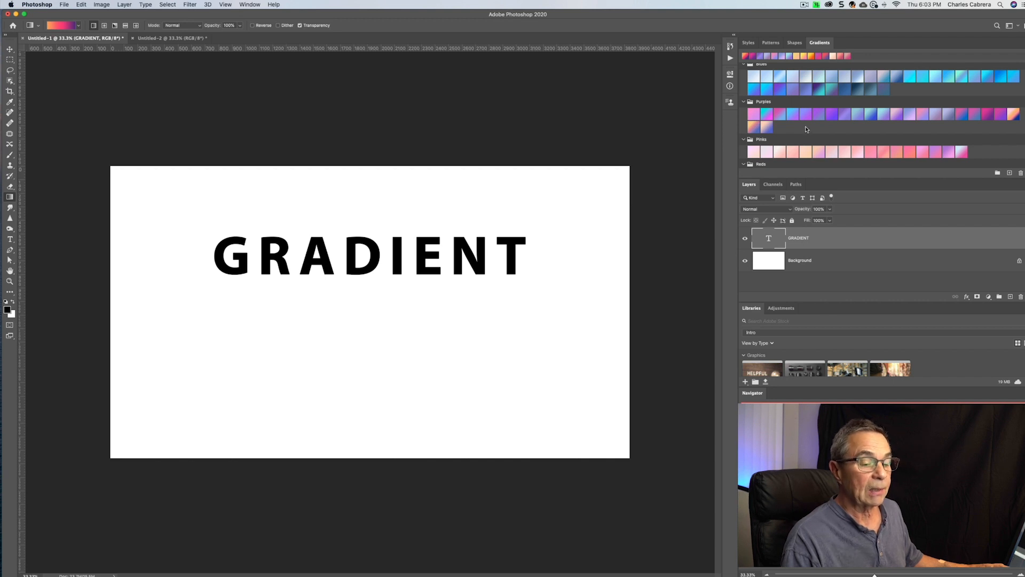
mouse_move(850, 242)
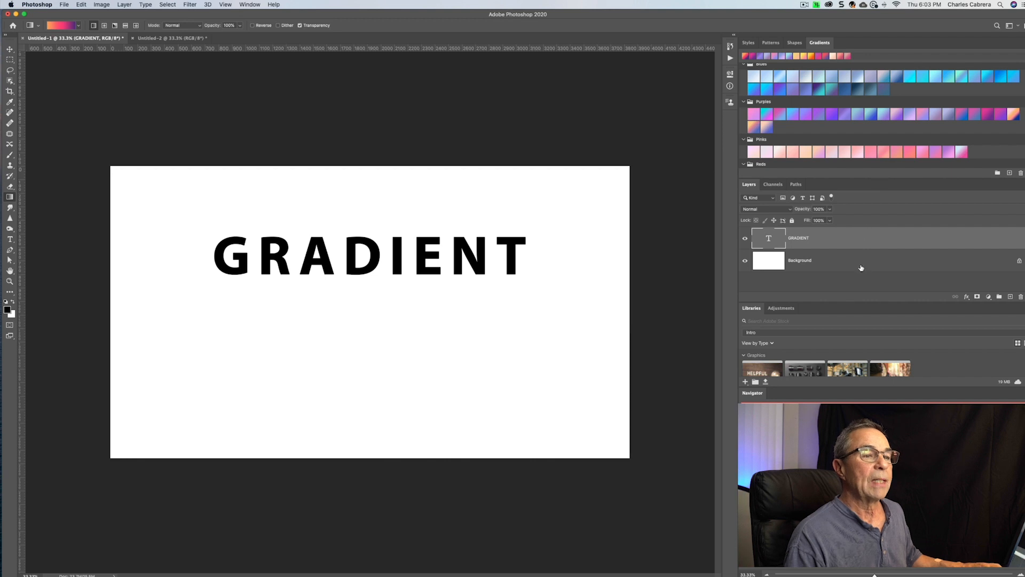
Give the GRADIENT text a purple gradient overlay, then switch to the Untitled-2 document
click(850, 260)
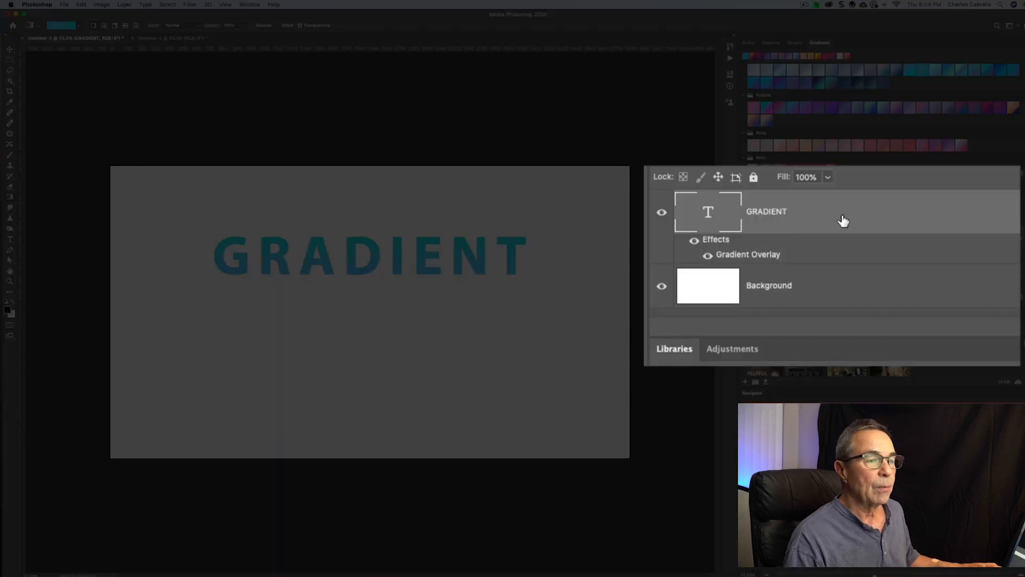
mouse_move(773, 254)
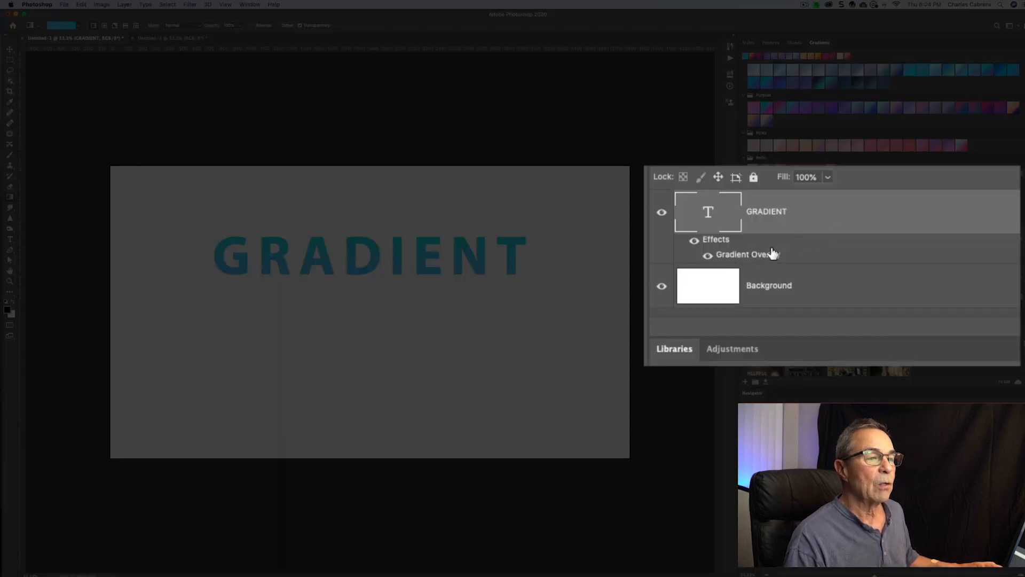
mouse_move(842, 216)
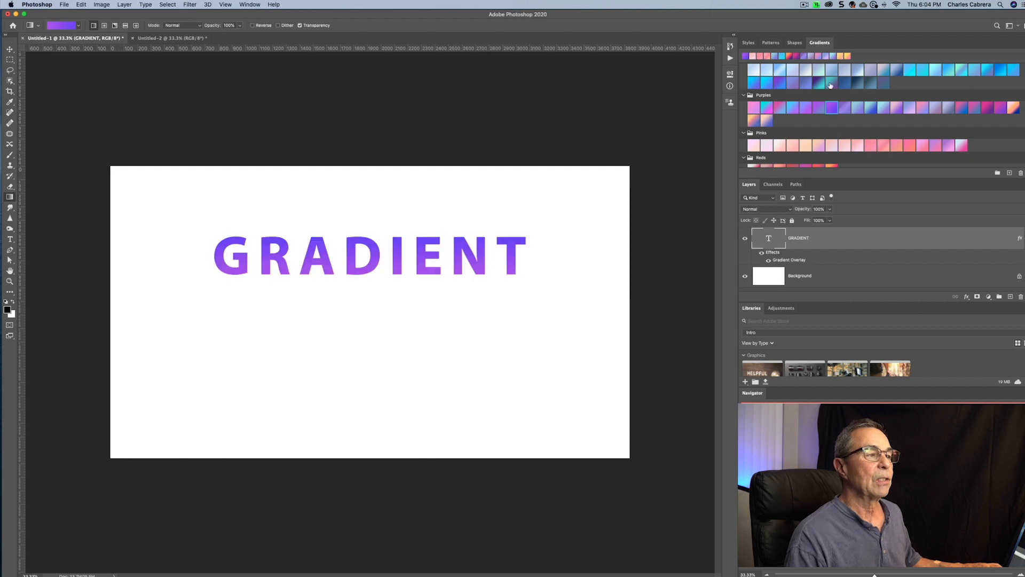
click(172, 37)
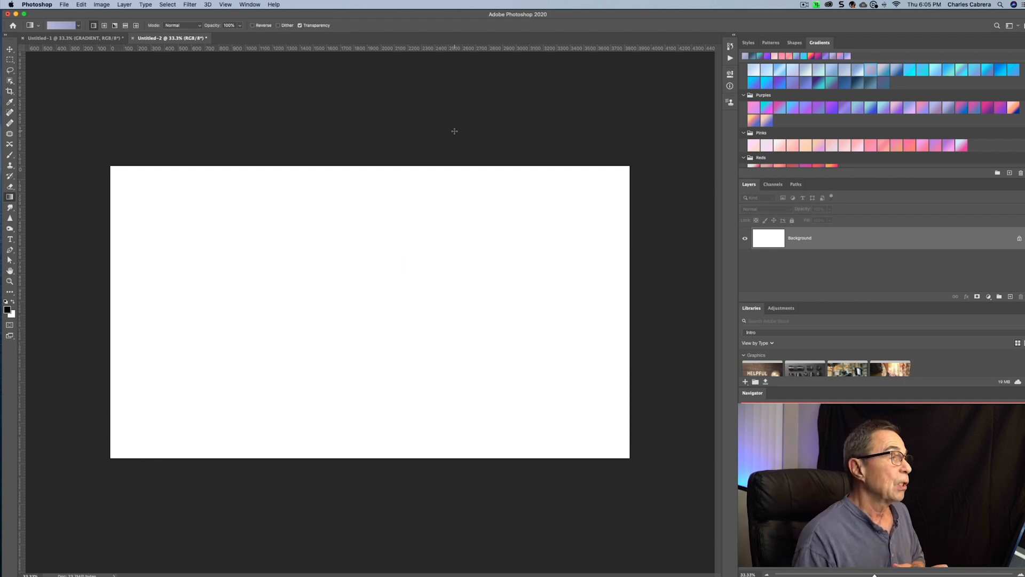
Open the Shapes panel on the blank document, with the Wild Animals group expanded
click(794, 42)
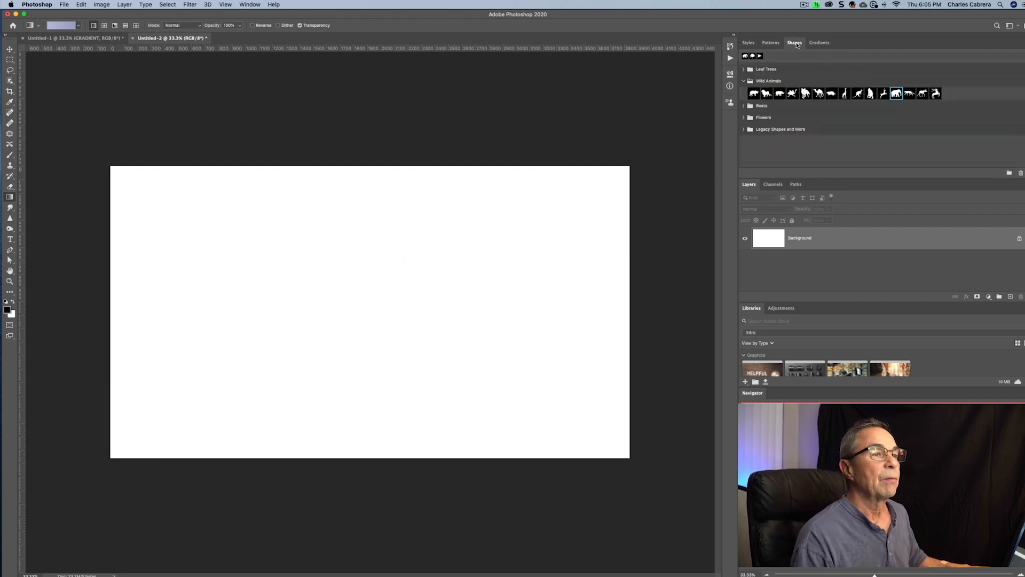
mouse_move(842, 121)
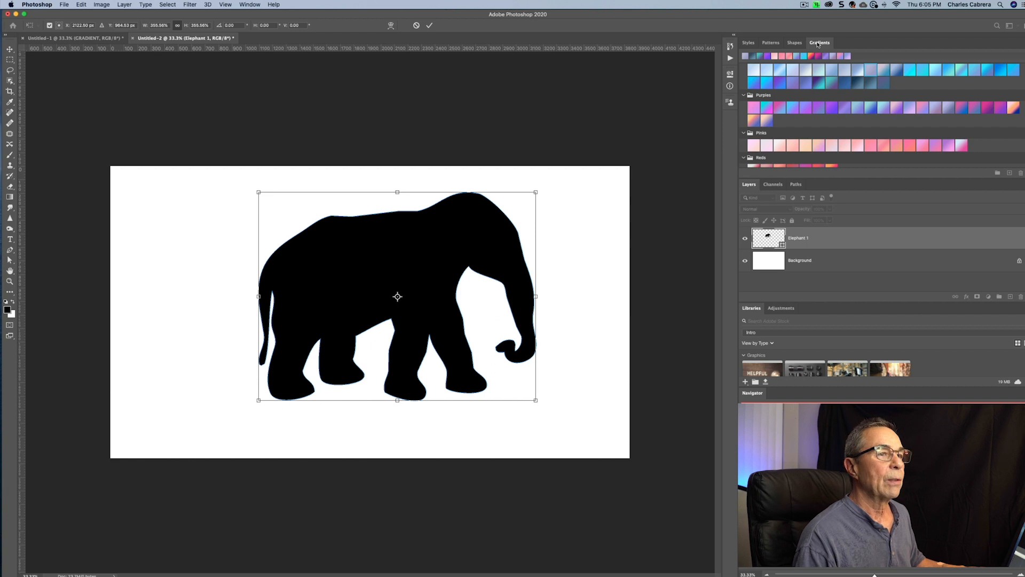
mouse_move(768, 239)
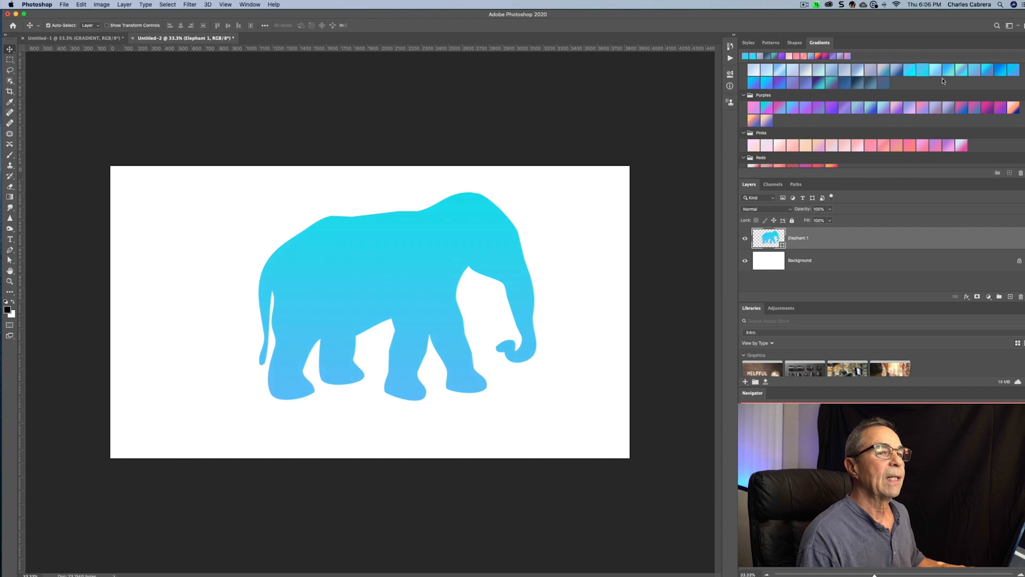
Undo the elephant's blue gradient and scroll through the Gradients panel presets
click(974, 107)
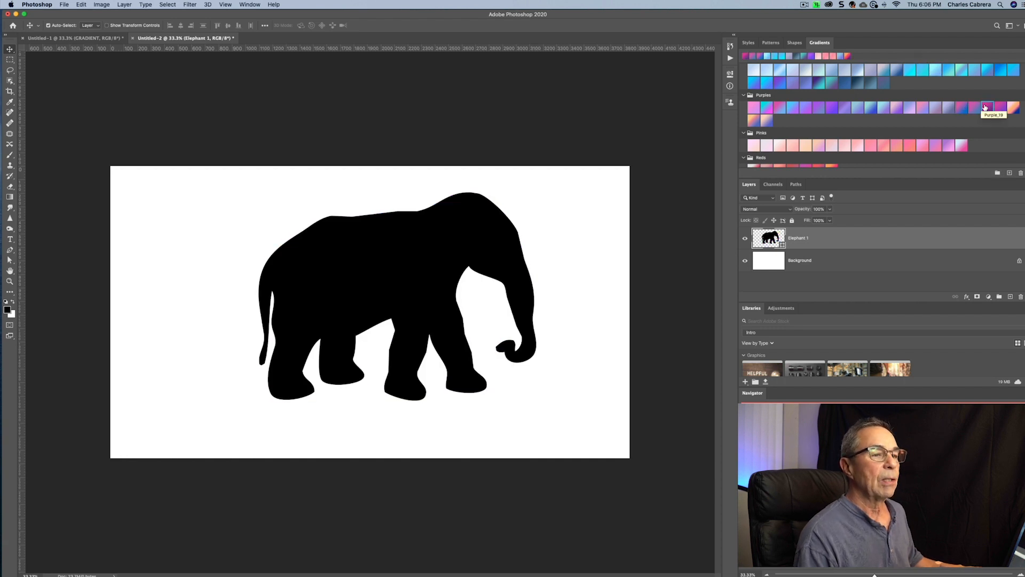
scroll(down, 3)
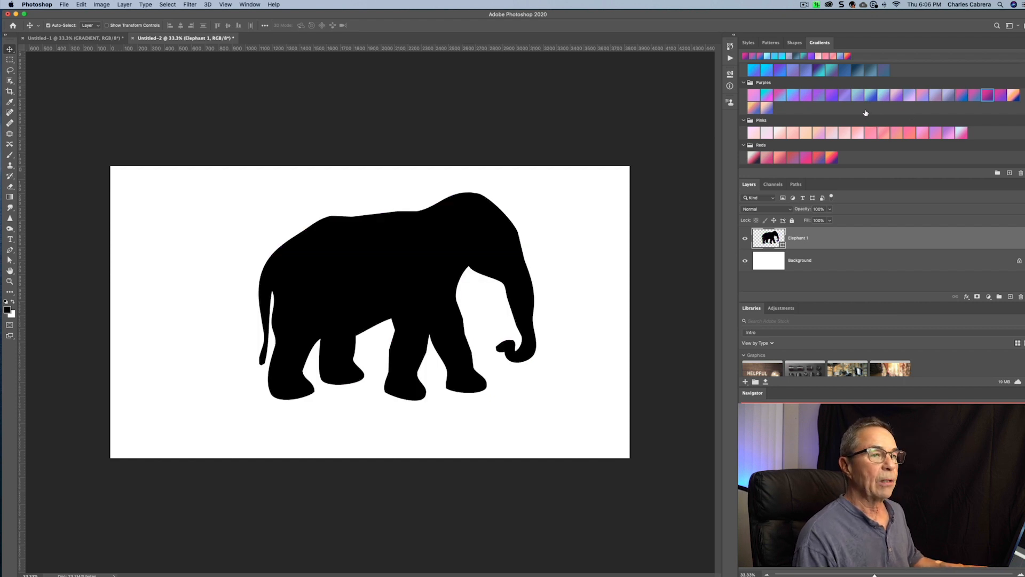
mouse_move(968, 96)
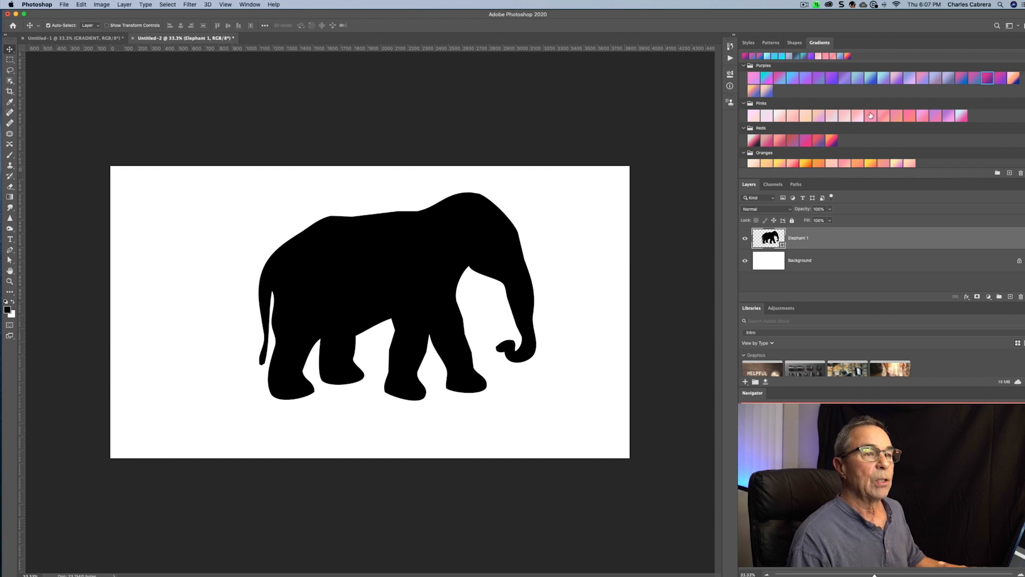
mouse_move(915, 76)
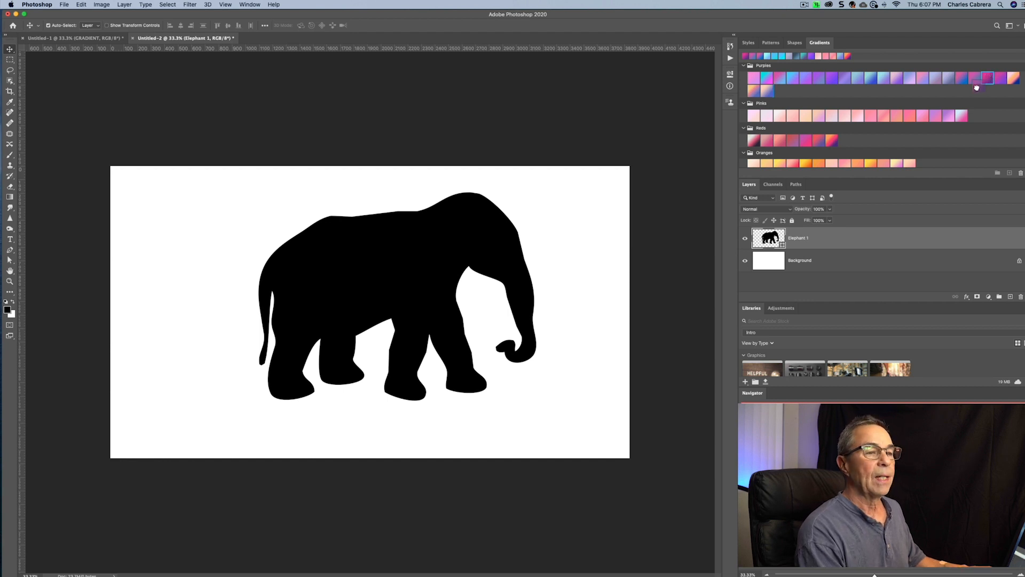
Scroll the presets and open blending options for the purple-to-pink Gradient Fill layer
scroll(down, 3)
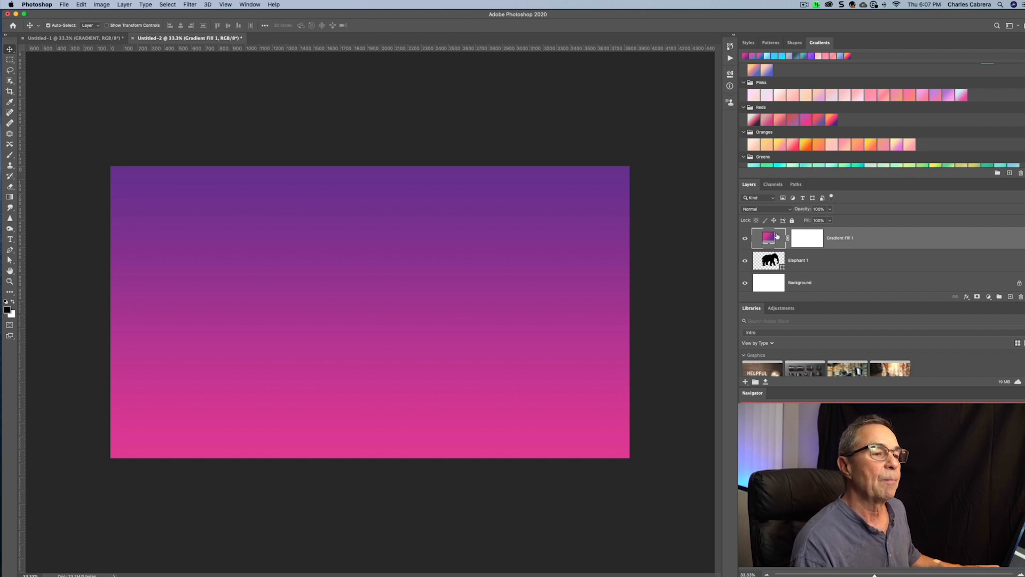
mouse_move(769, 237)
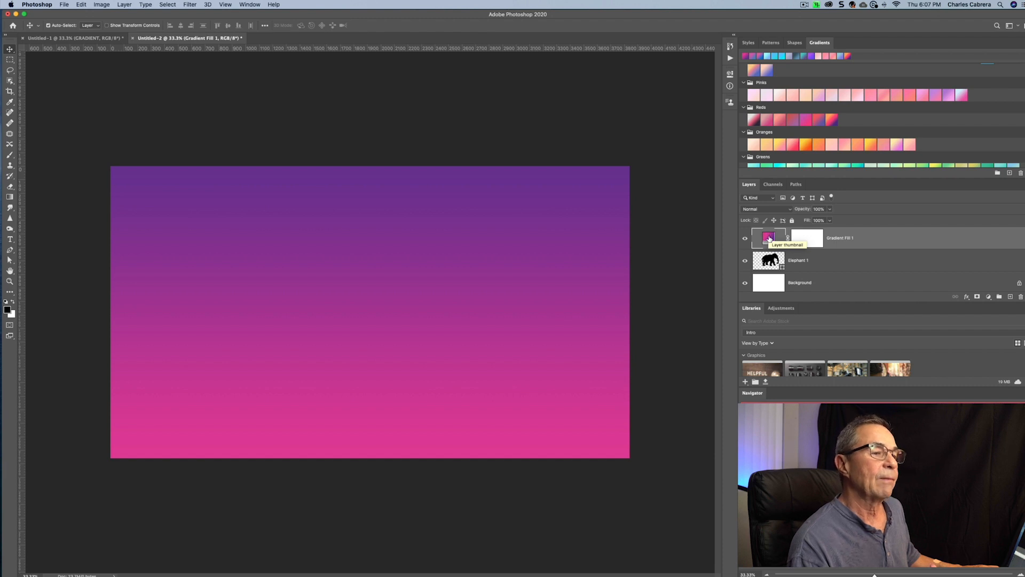
double_click(768, 237)
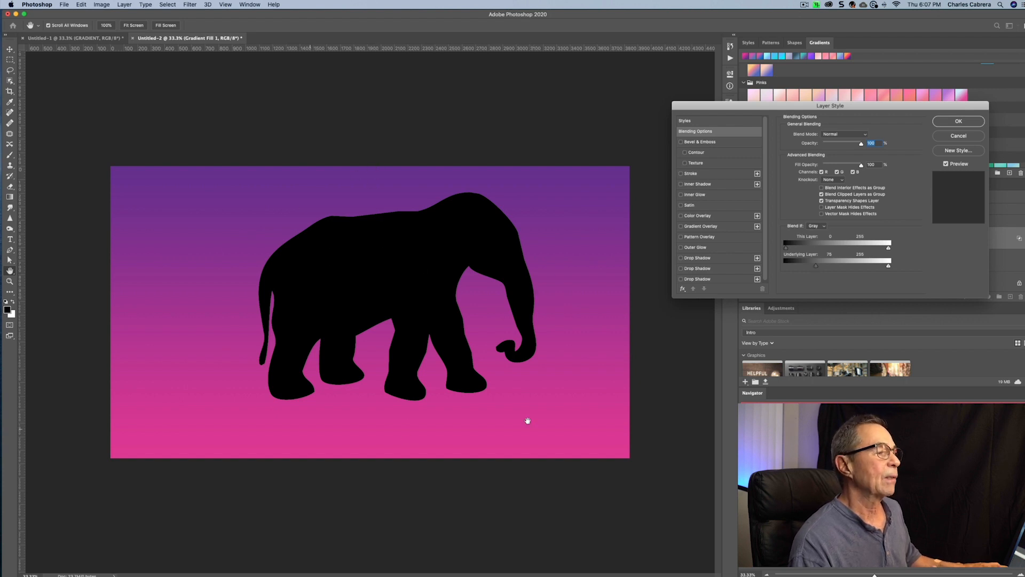
Remove the earlier gradient fill, then try blend options on the fill above the elephant
click(959, 121)
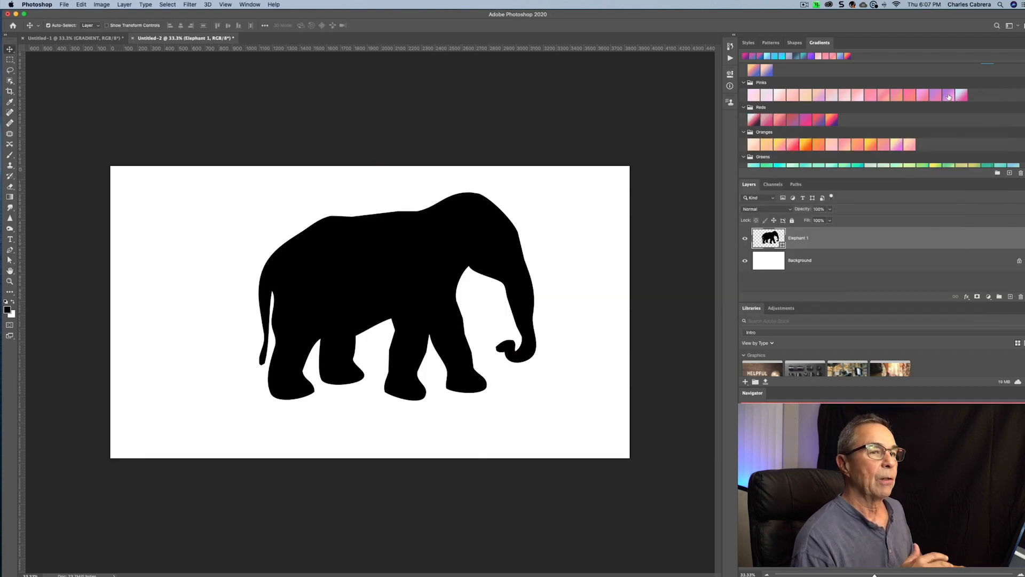
mouse_move(950, 96)
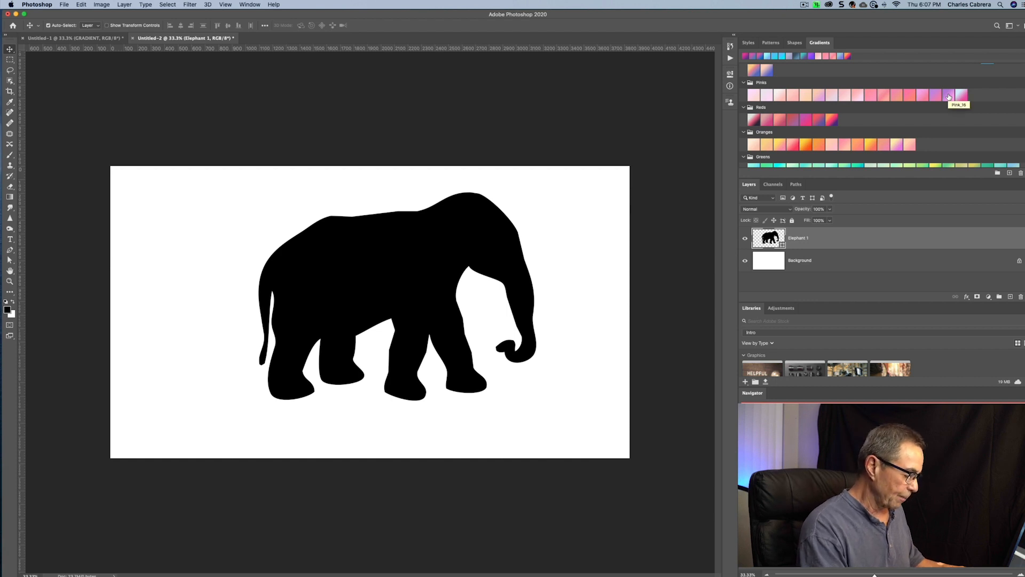
mouse_move(897, 144)
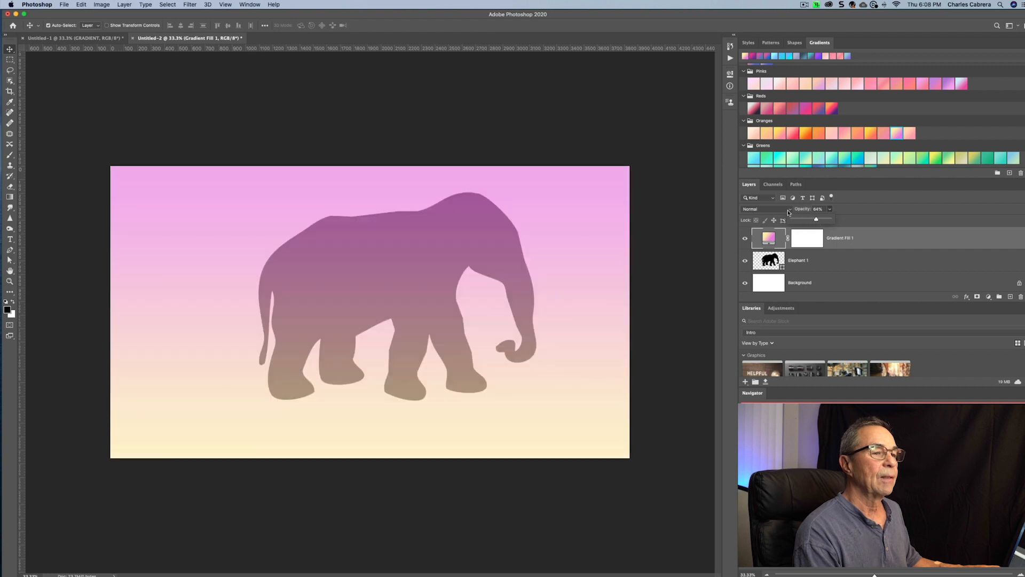
click(762, 209)
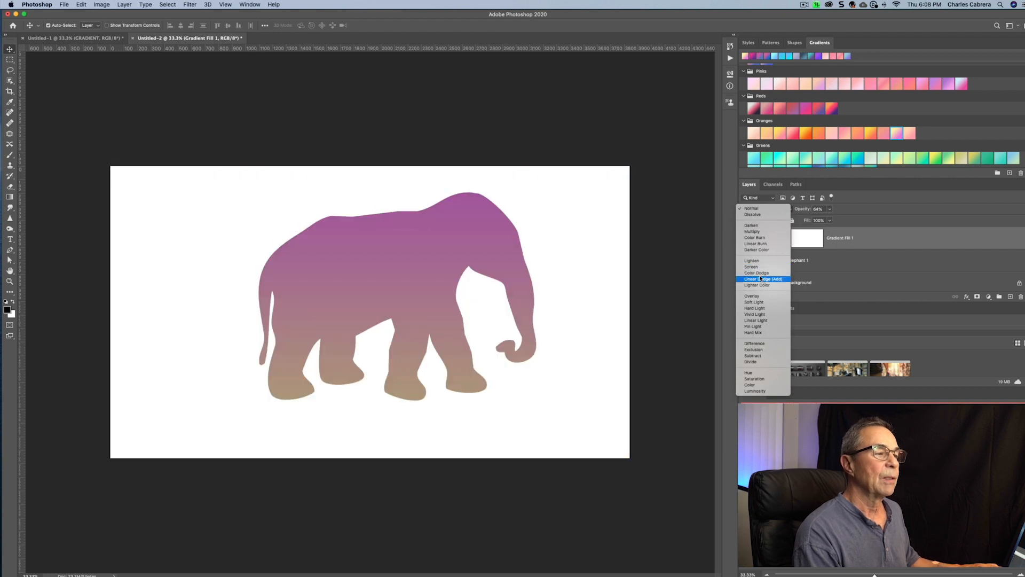
mouse_move(757, 295)
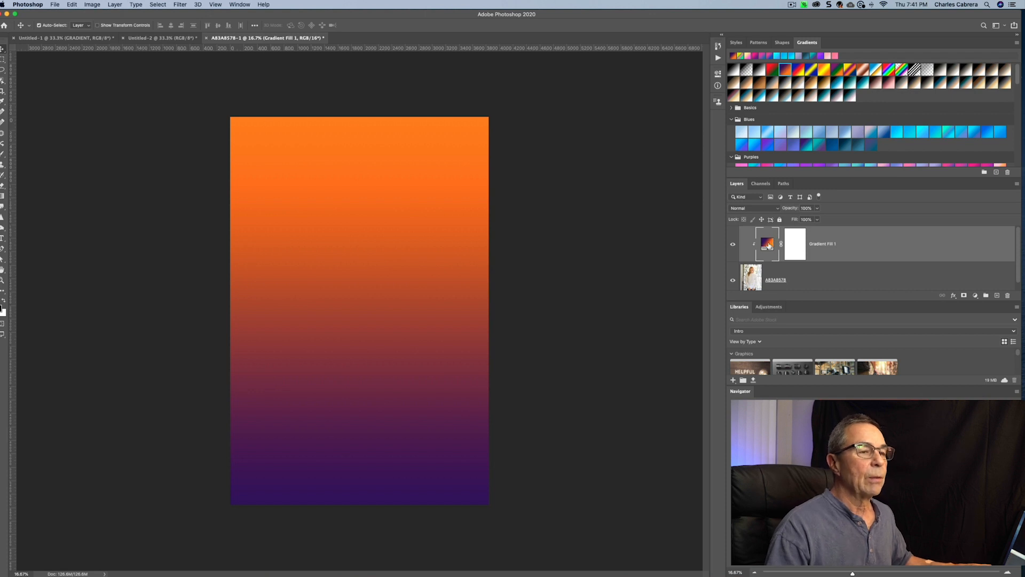
Tilt the purple-to-orange gradient fill to about 25.64° and confirm the settings
double_click(767, 244)
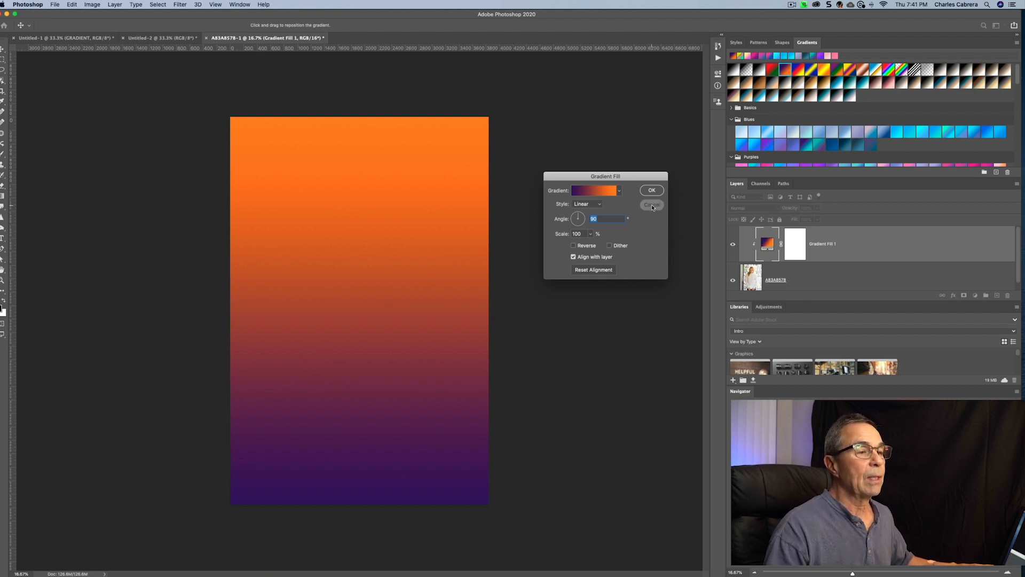
click(652, 190)
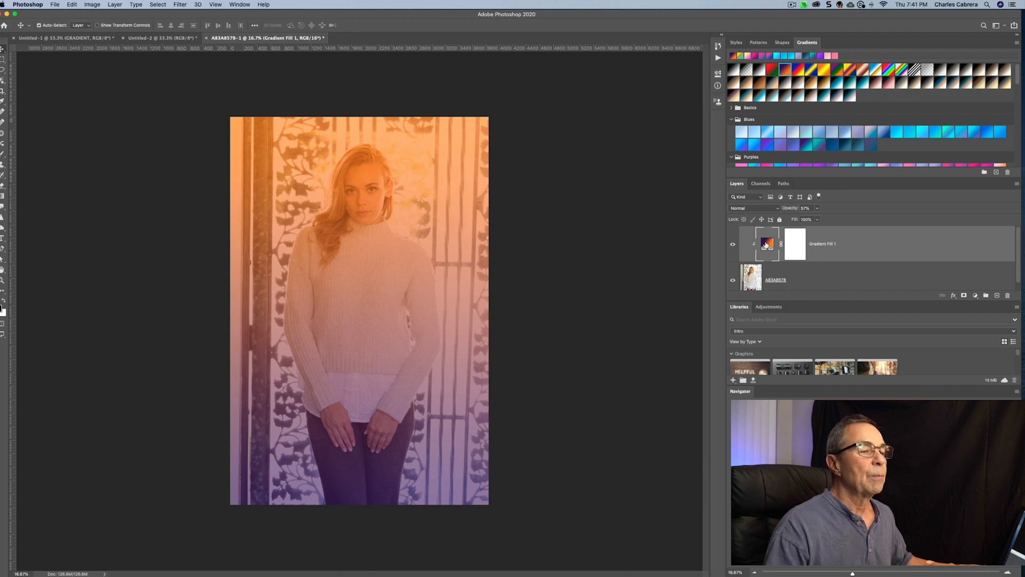
mouse_move(767, 244)
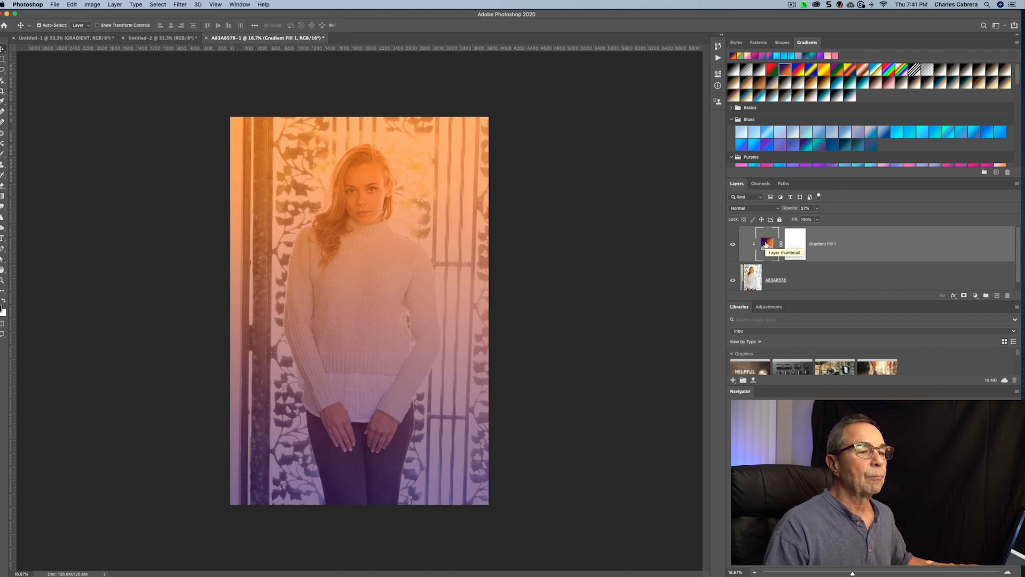
double_click(766, 243)
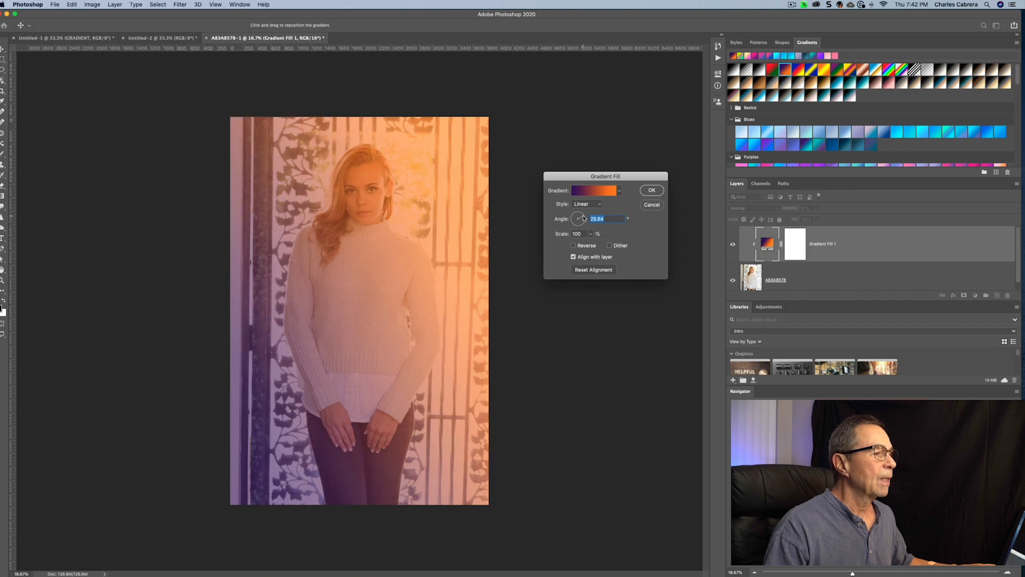
mouse_move(578, 210)
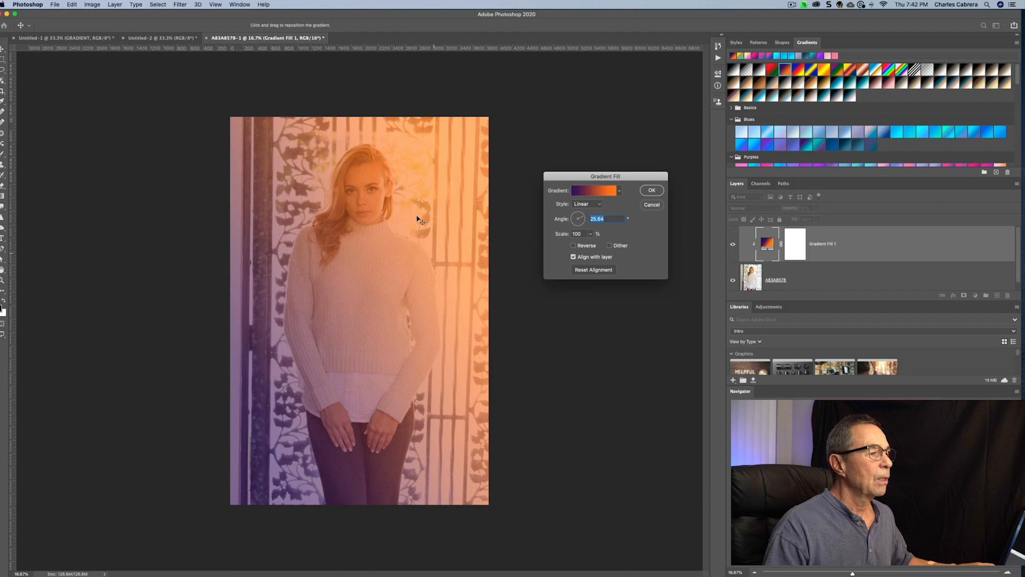
mouse_move(415, 183)
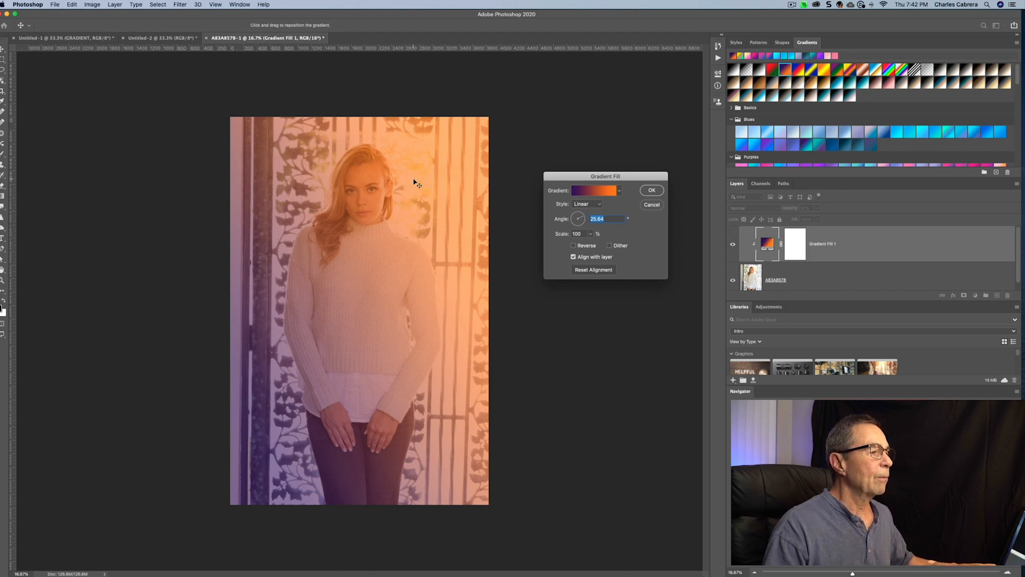
mouse_move(610, 188)
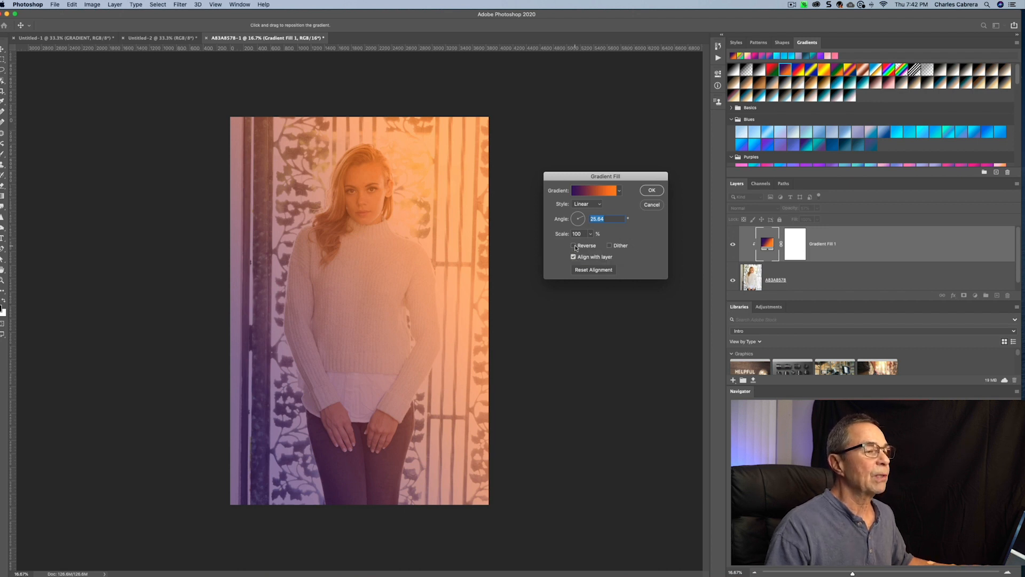
click(574, 245)
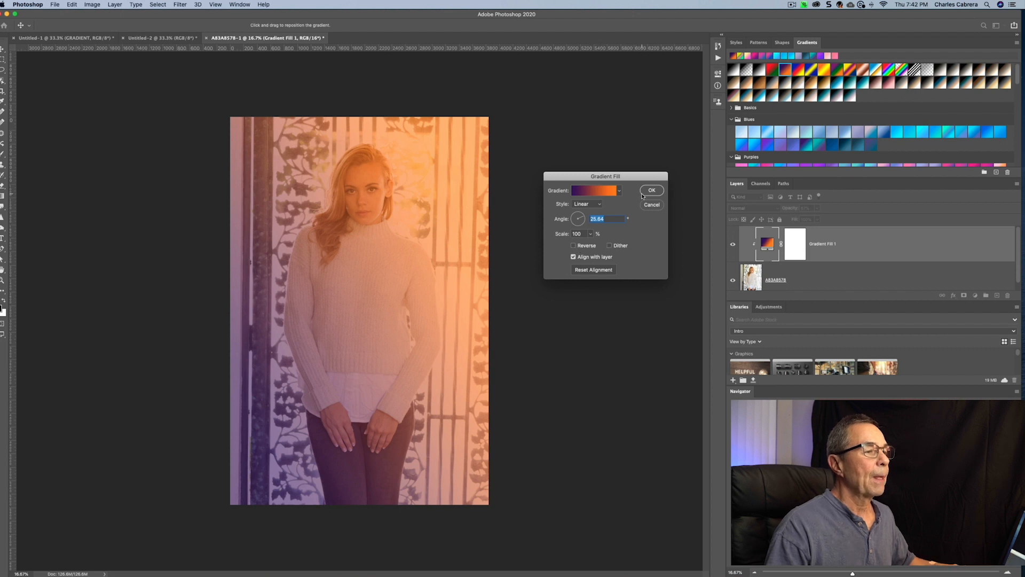
click(652, 190)
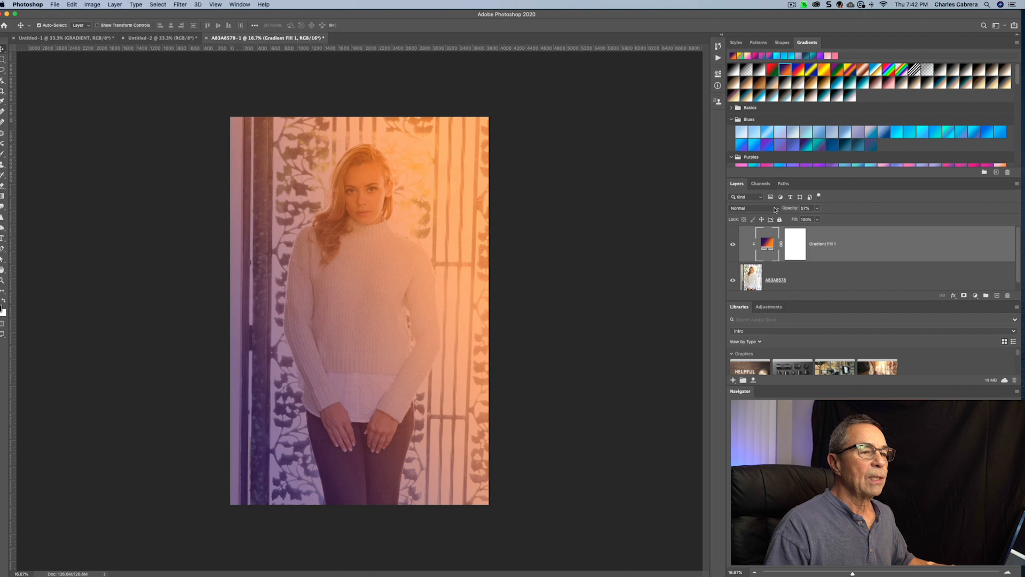
Set the Gradient Fill layer to Soft Light blending at 75% opacity
click(742, 208)
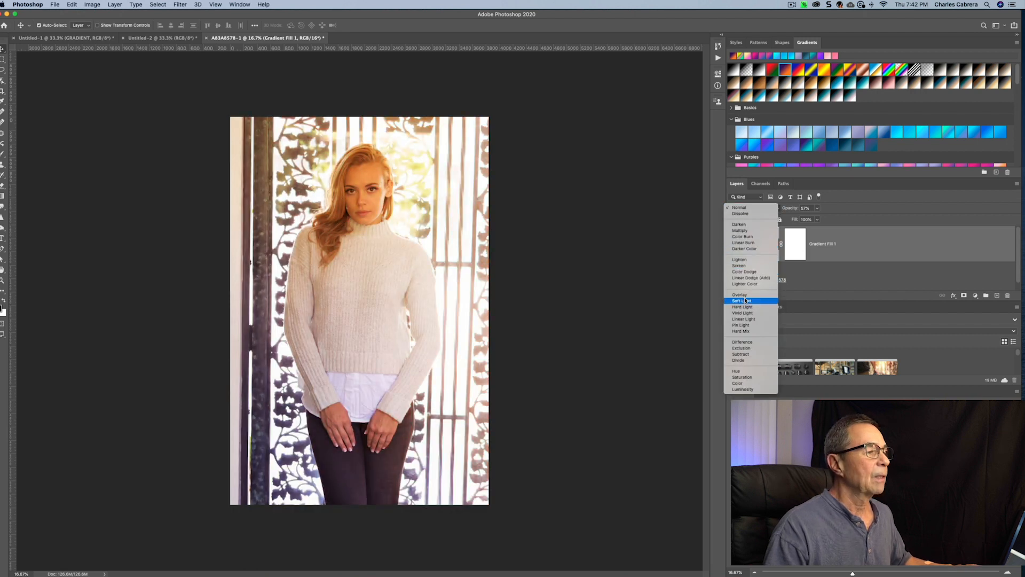
click(741, 301)
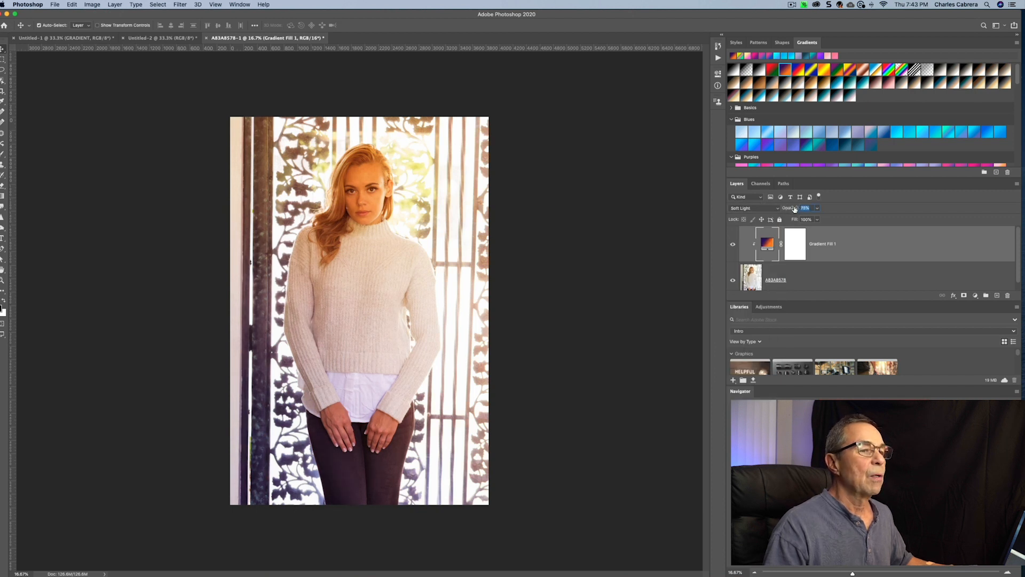
click(732, 244)
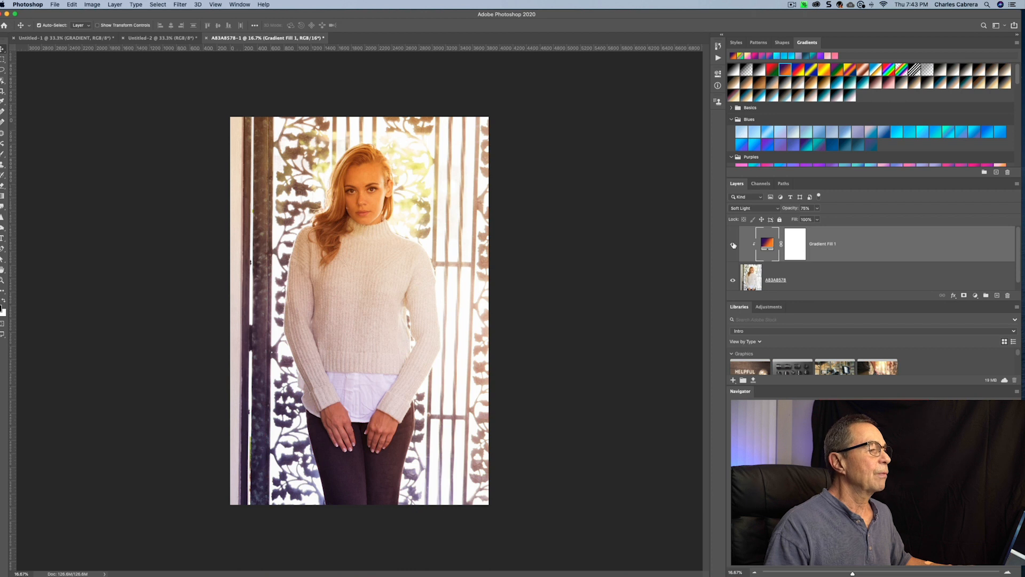
Toggle the gradient's visibility to compare with the original photo, then reopen its fill settings
click(733, 245)
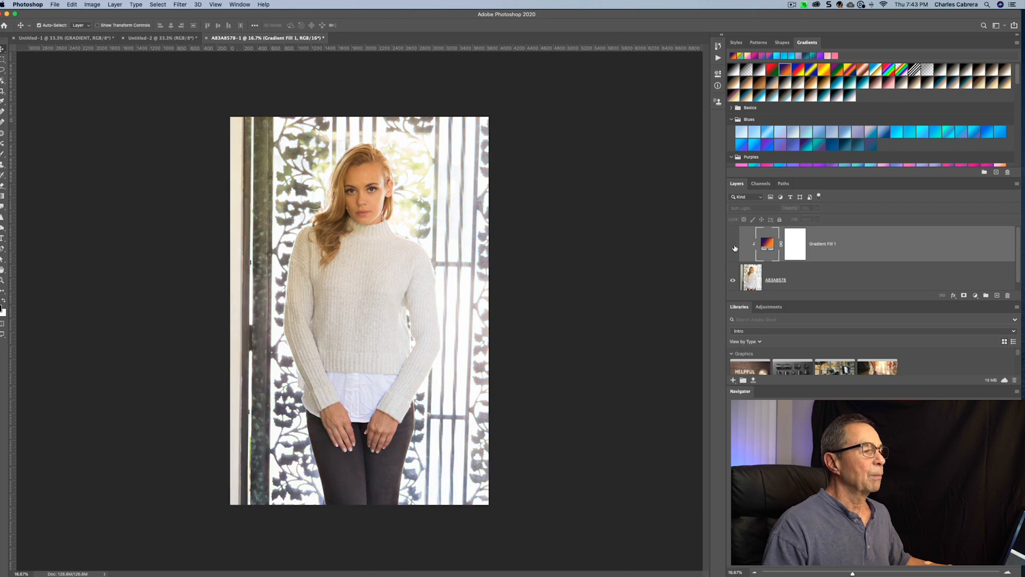
click(733, 244)
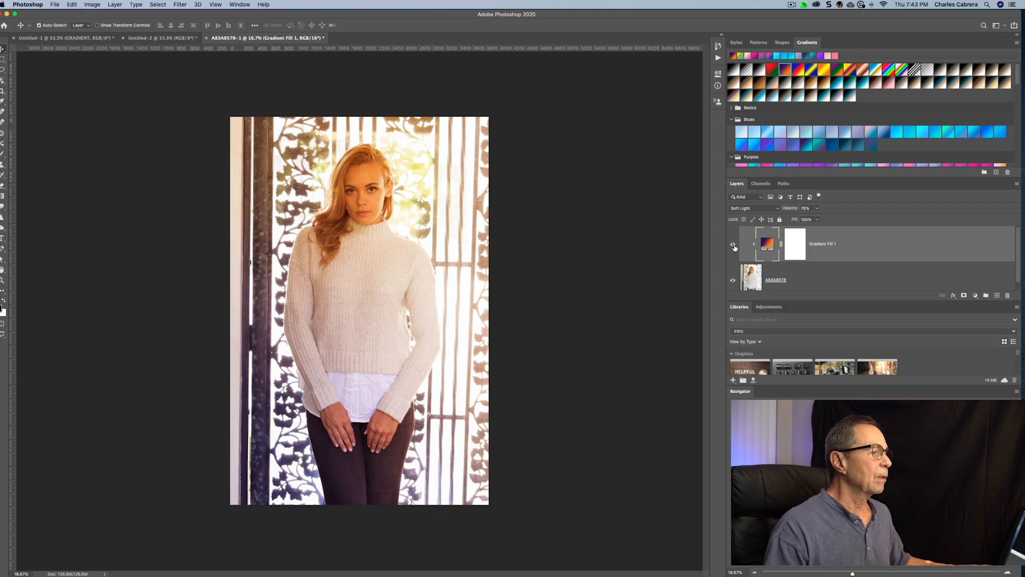
double_click(767, 244)
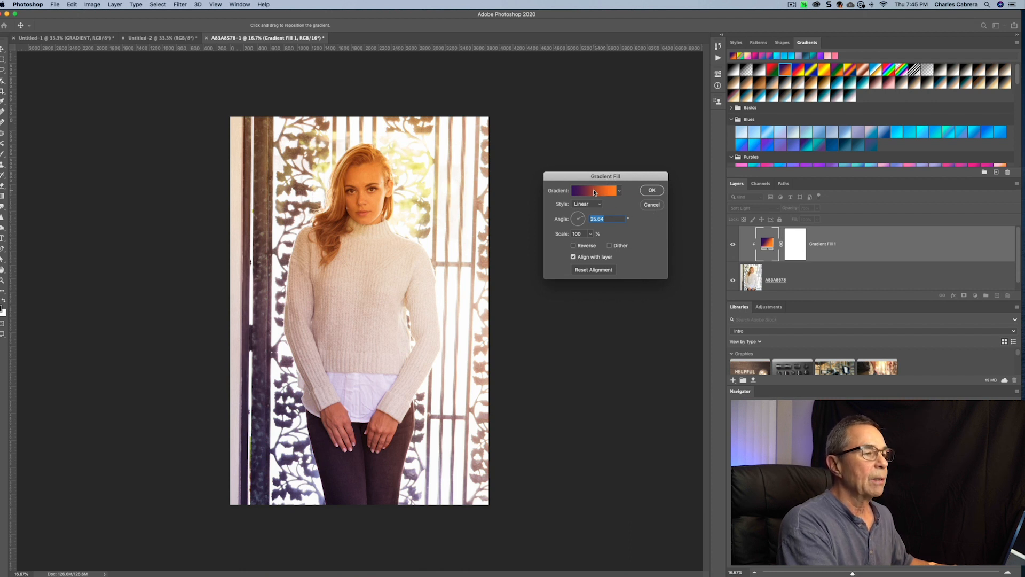
Edit the violet-to-orange gradient, moving the violet stop to 5% and the orange stop to 74%
click(594, 190)
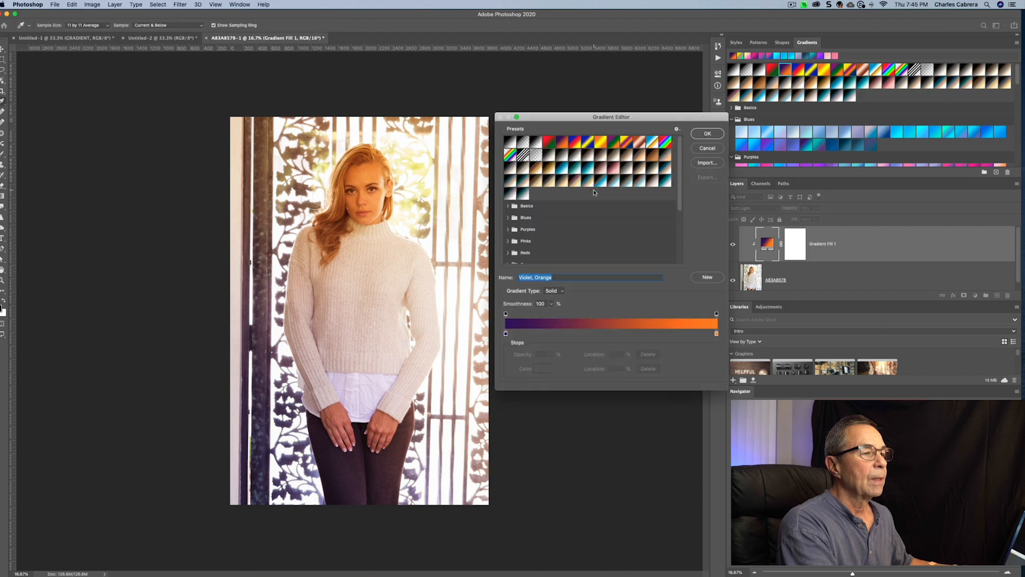
mouse_move(601, 215)
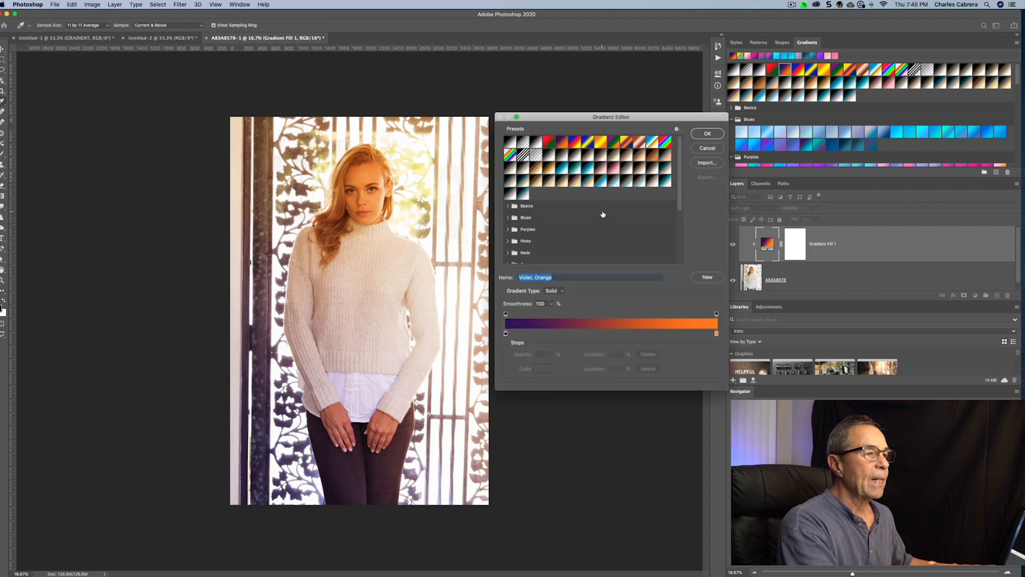
mouse_move(717, 341)
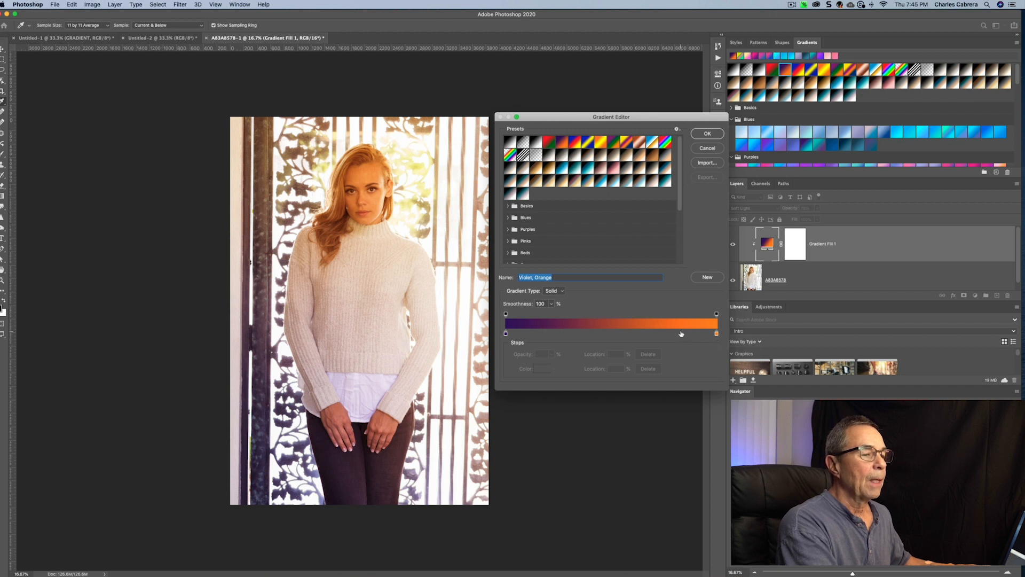
mouse_move(676, 331)
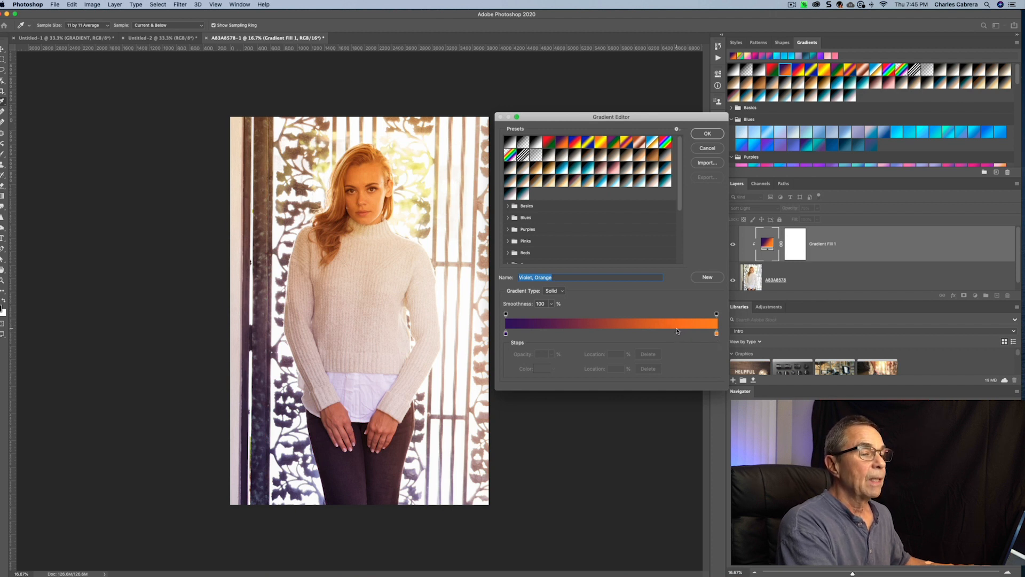
mouse_move(678, 332)
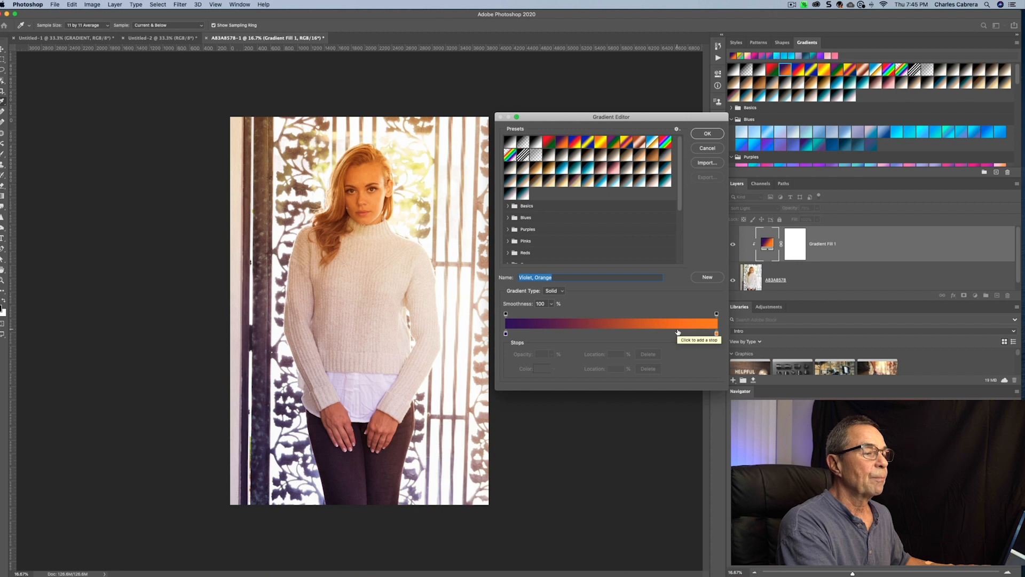
mouse_move(716, 334)
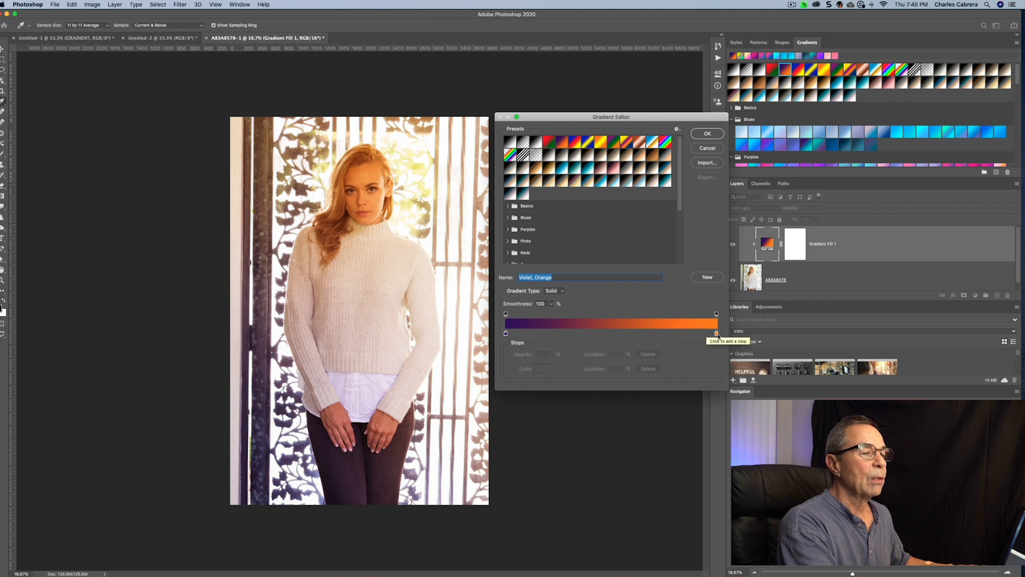
click(716, 332)
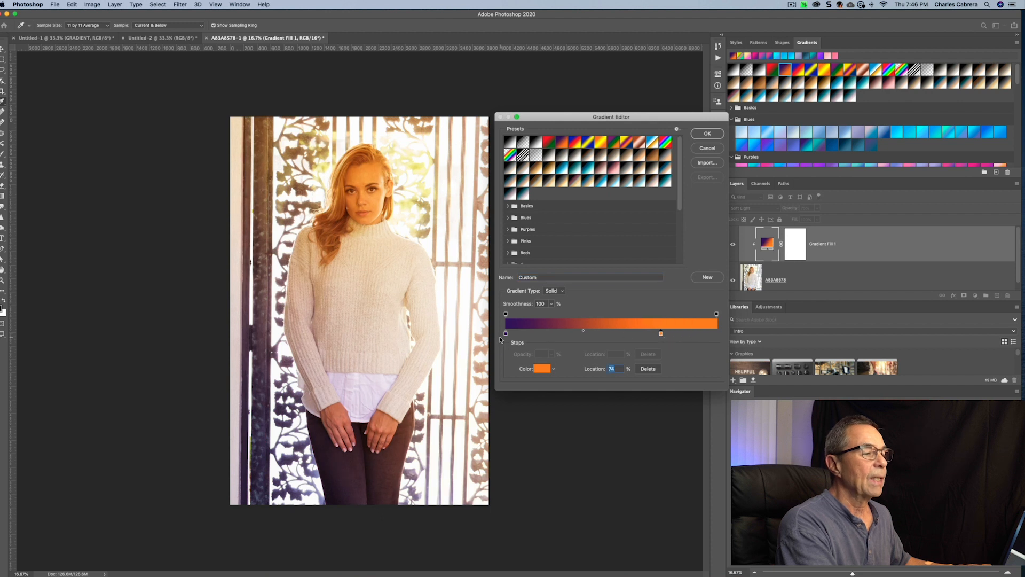
click(504, 333)
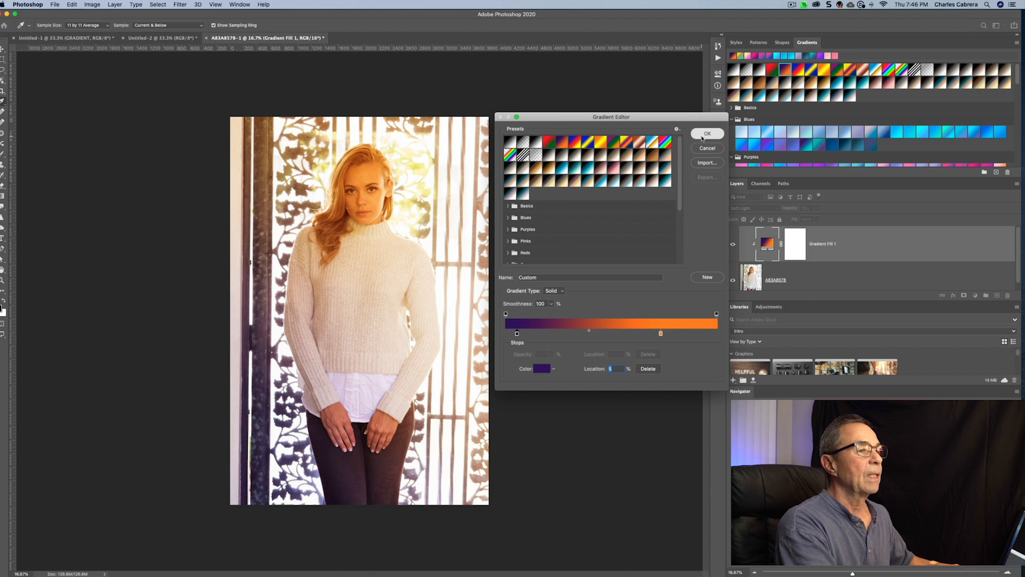
click(707, 134)
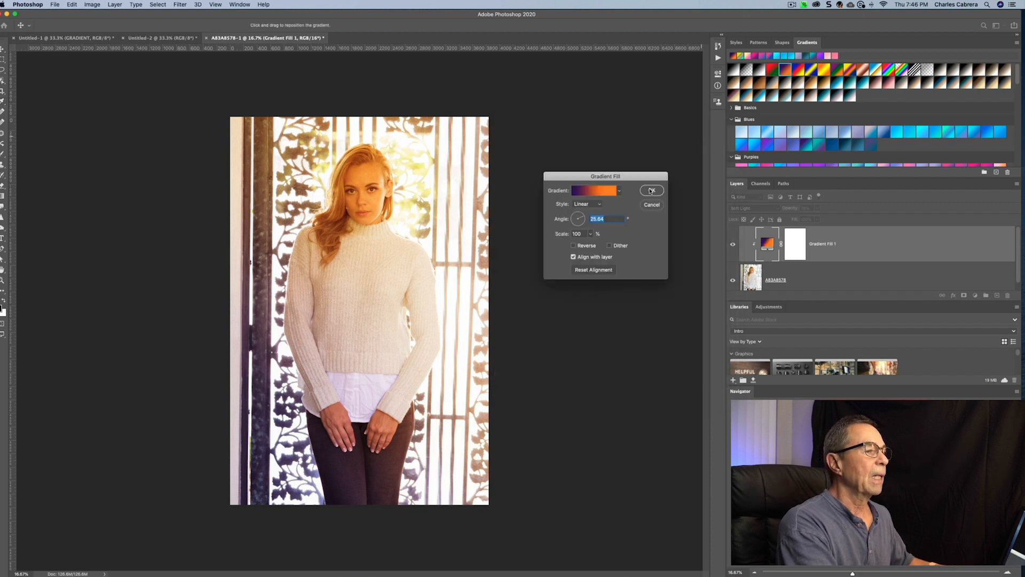